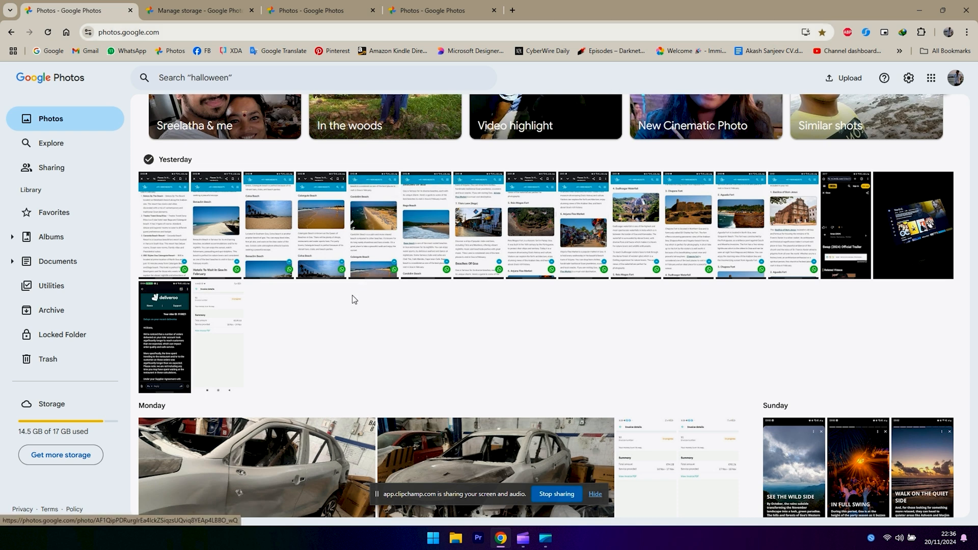
{"action": "mouse_move", "coordinate": [604, 462]}
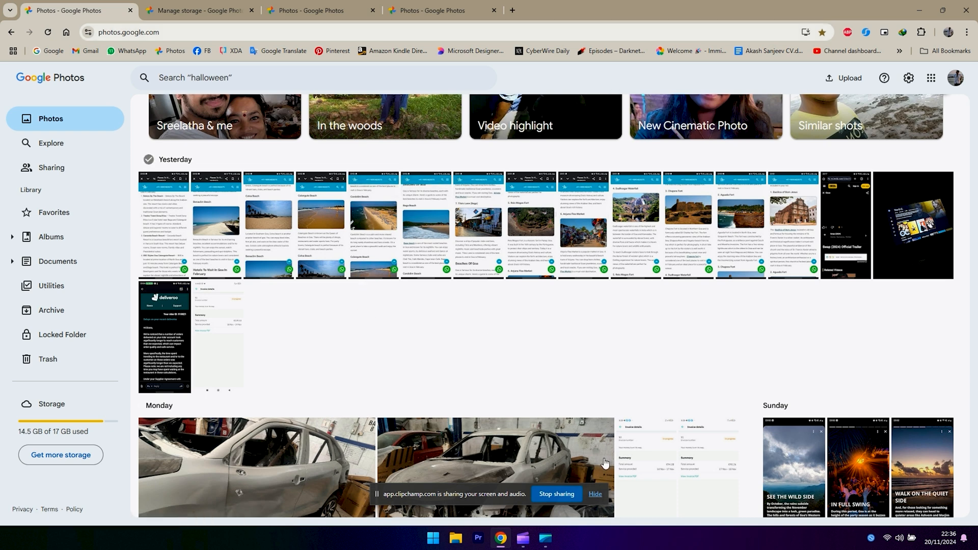
Go to the Manage storage overview from the Photos library
{"action": "left_click", "coordinate": [593, 493]}
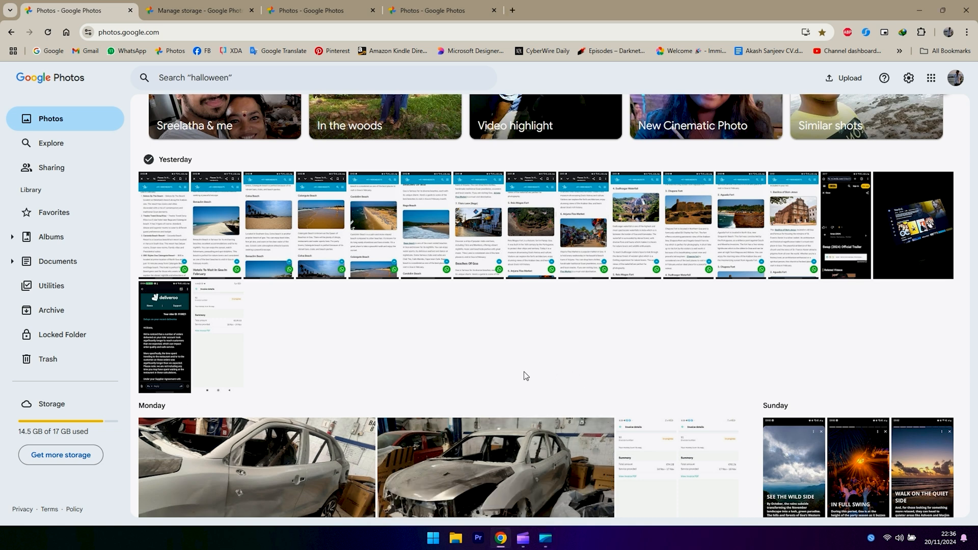
{"action": "mouse_move", "coordinate": [512, 382]}
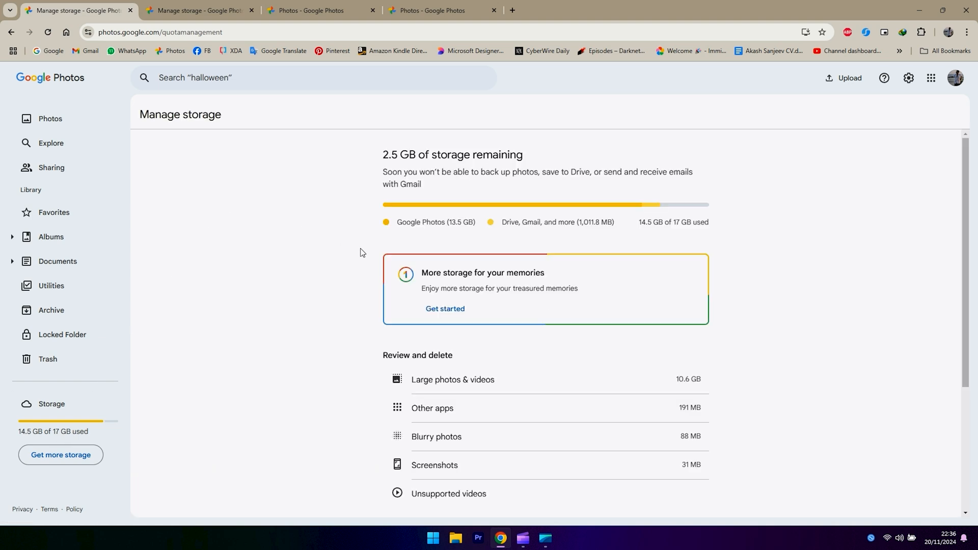
{"action": "scroll", "scroll_direction": "down", "scroll_amount": 3}
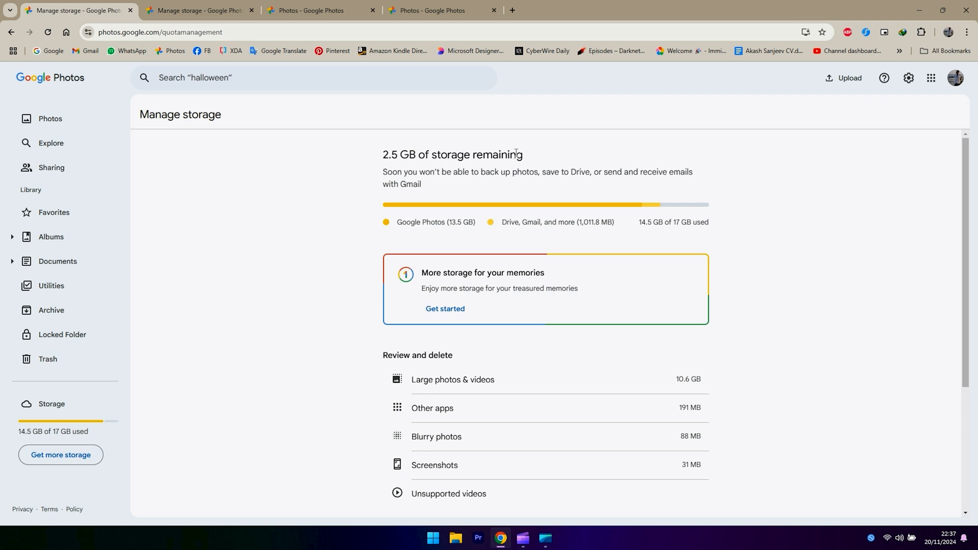
{"action": "scroll", "scroll_direction": "down", "scroll_amount": 3}
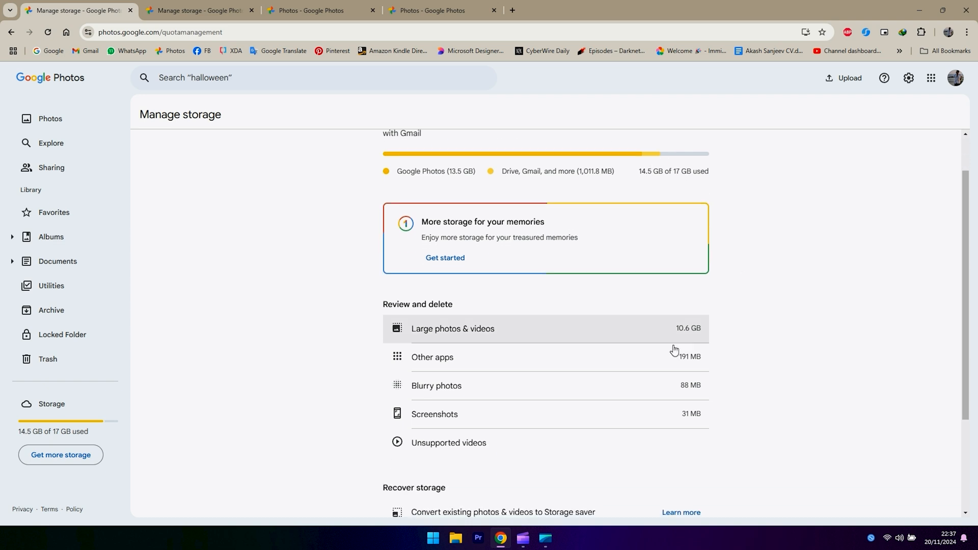
{"action": "mouse_move", "coordinate": [569, 450]}
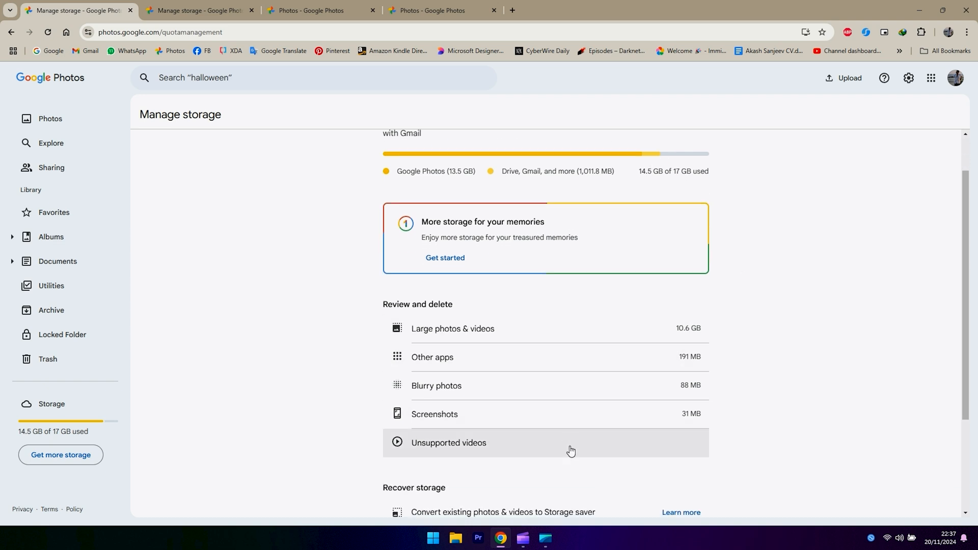
{"action": "left_click", "coordinate": [448, 443]}
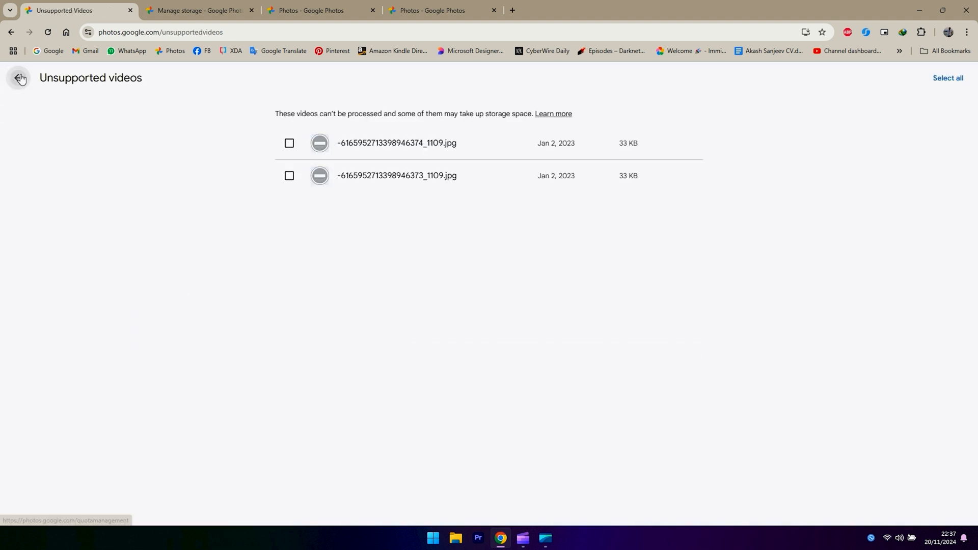
{"action": "left_click", "coordinate": [20, 79]}
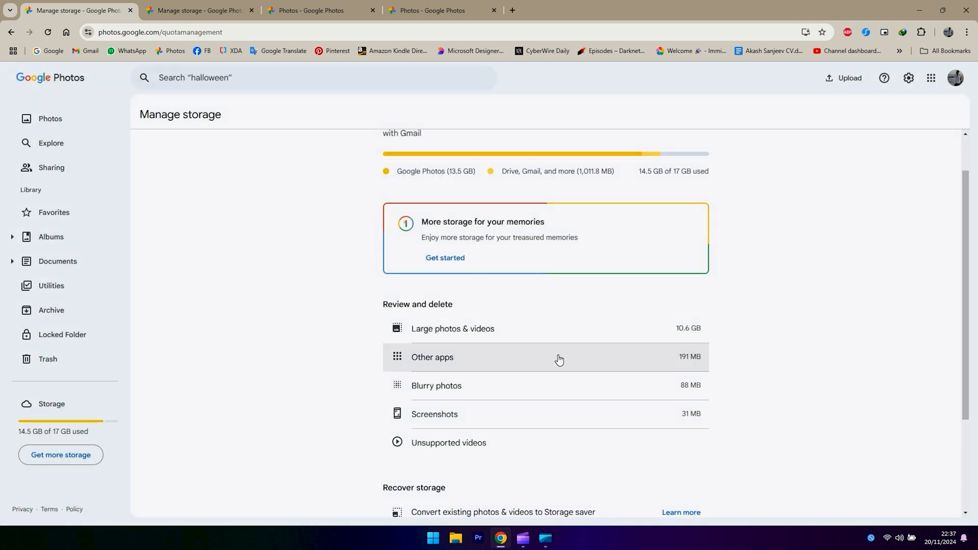
{"action": "mouse_move", "coordinate": [572, 414]}
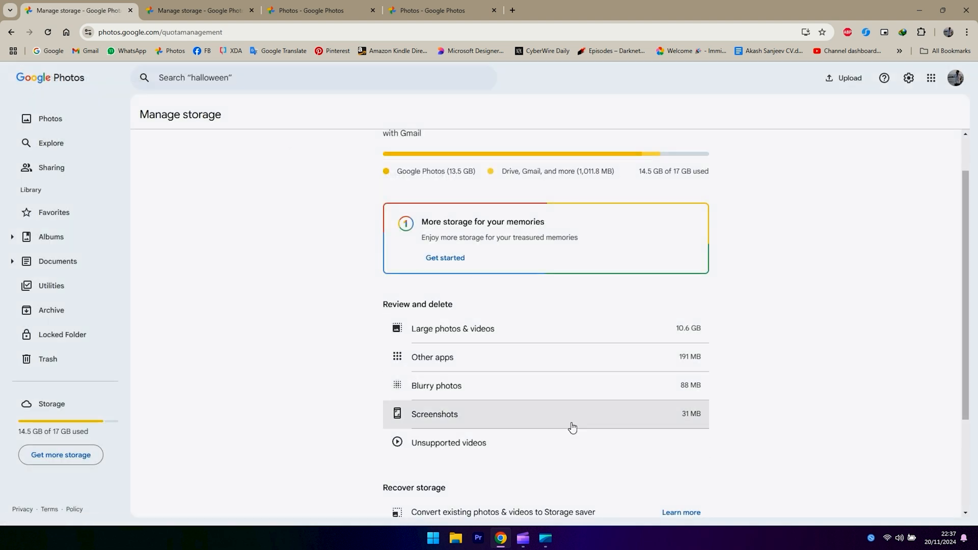
{"action": "mouse_move", "coordinate": [508, 342]}
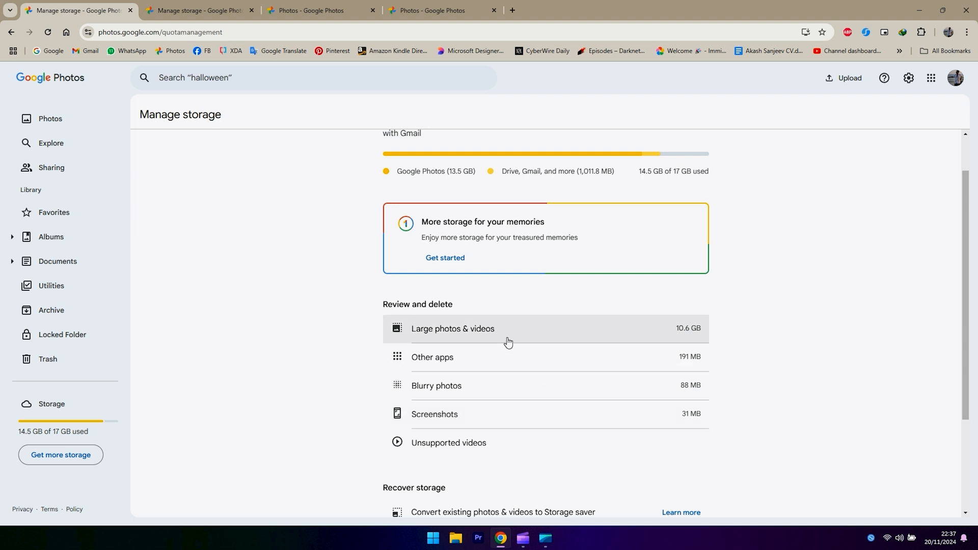
{"action": "mouse_move", "coordinate": [483, 444]}
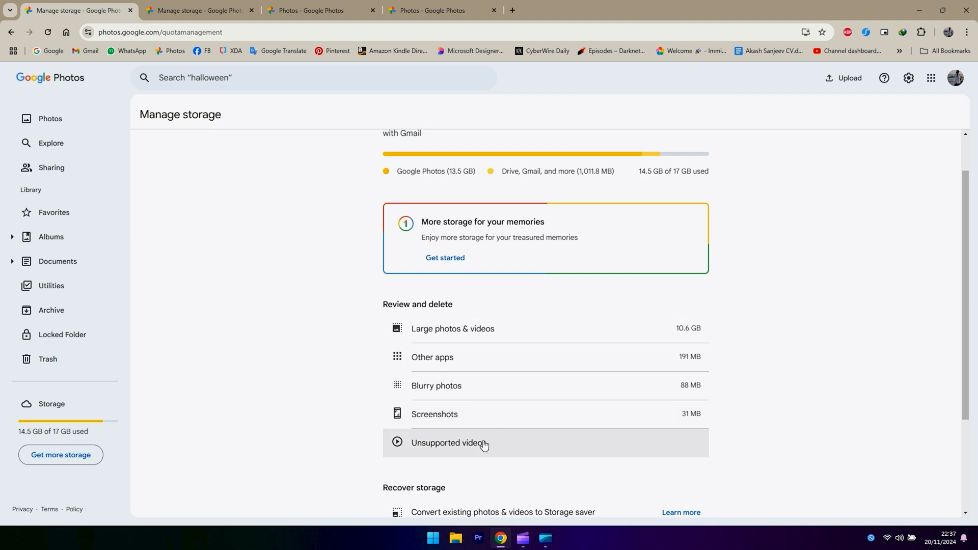
Permanently delete the two files listed under Unsupported videos and return to the storage overview
{"action": "left_click", "coordinate": [460, 442]}
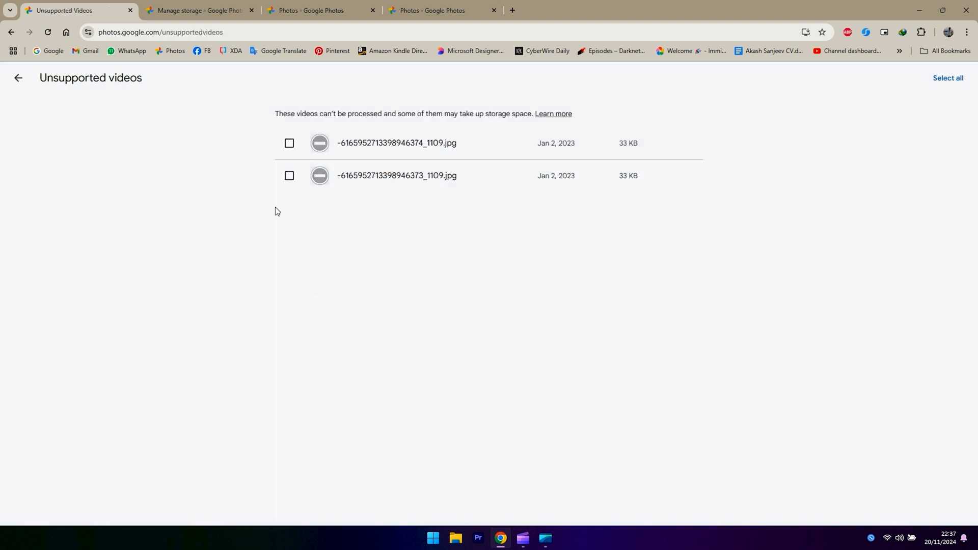
{"action": "left_click", "coordinate": [289, 143]}
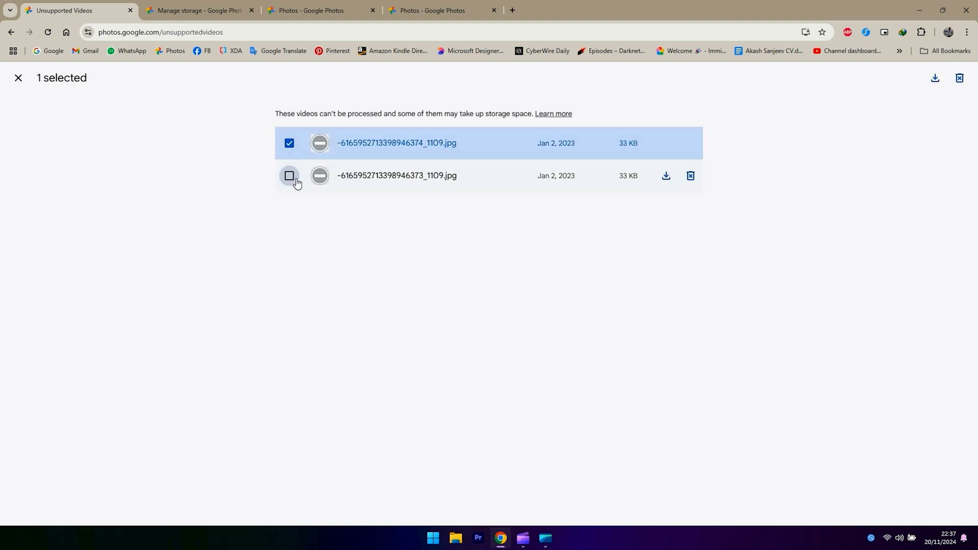
{"action": "left_click", "coordinate": [288, 176]}
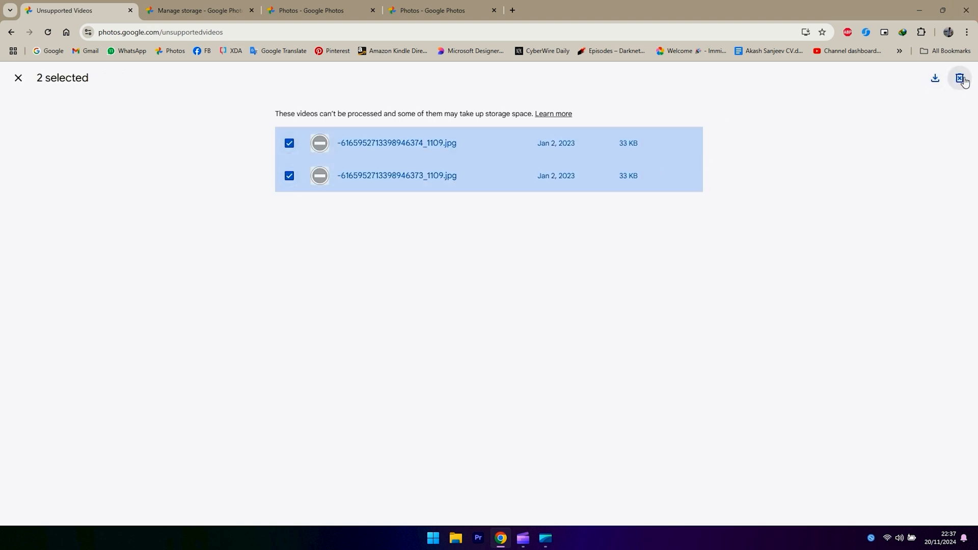
{"action": "left_click", "coordinate": [960, 78]}
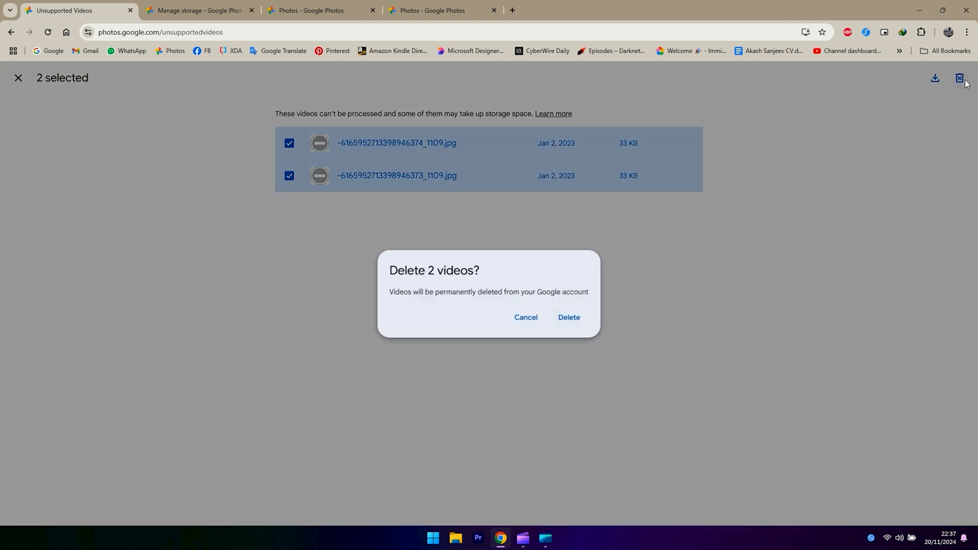
{"action": "left_click", "coordinate": [567, 317]}
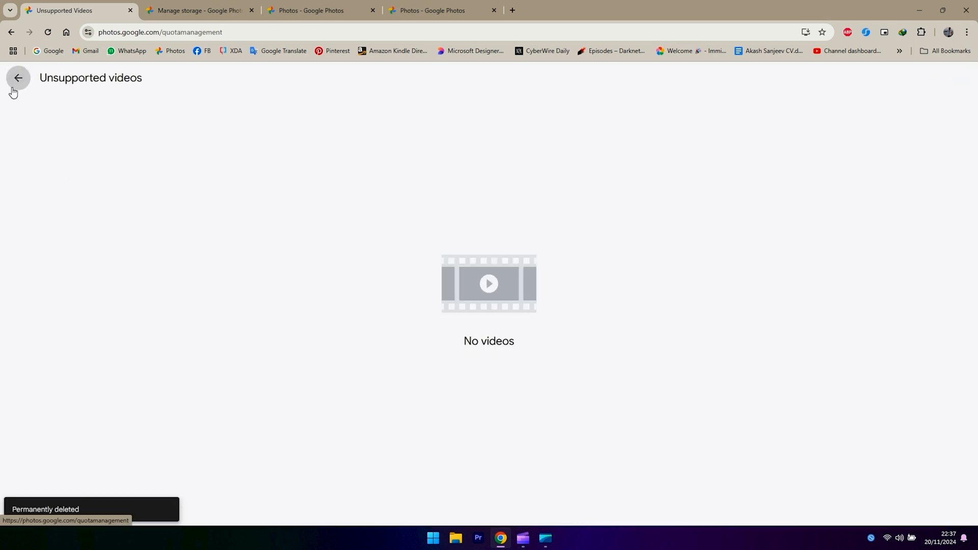
{"action": "left_click", "coordinate": [17, 77]}
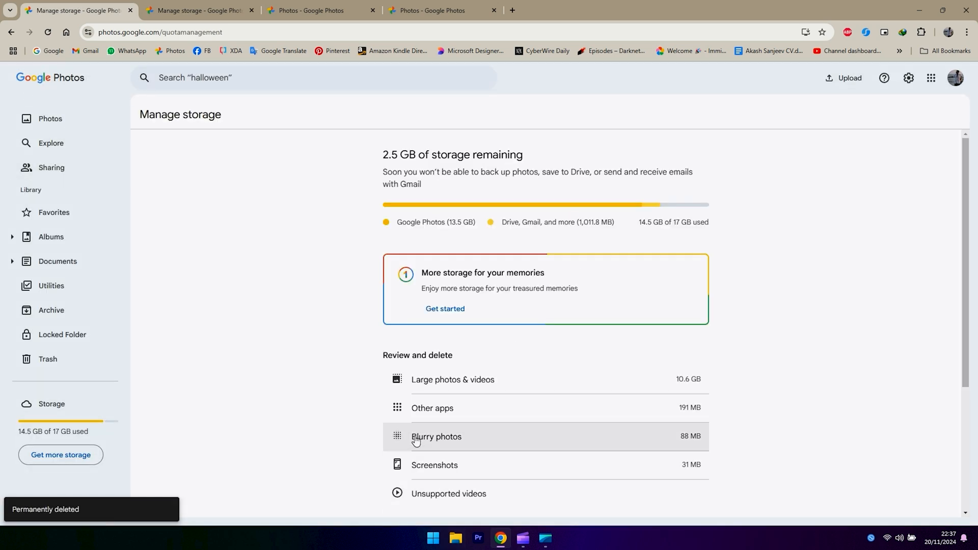
{"action": "left_click", "coordinate": [436, 436]}
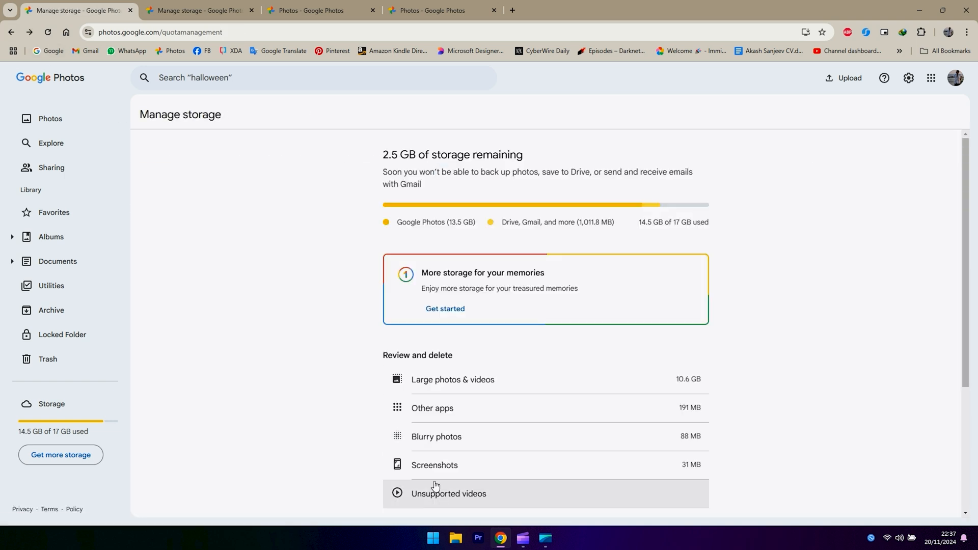
{"action": "mouse_move", "coordinate": [461, 384]}
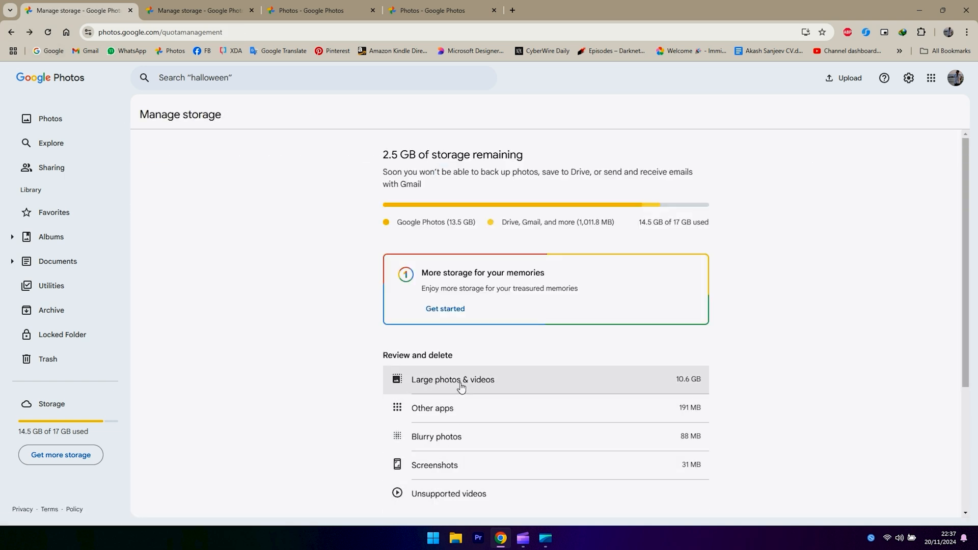
Move the five largest videos (3.5 GB, 2 GB, 837.1 MB and two more, 8.2 GB total) to trash
{"action": "left_click", "coordinate": [453, 379]}
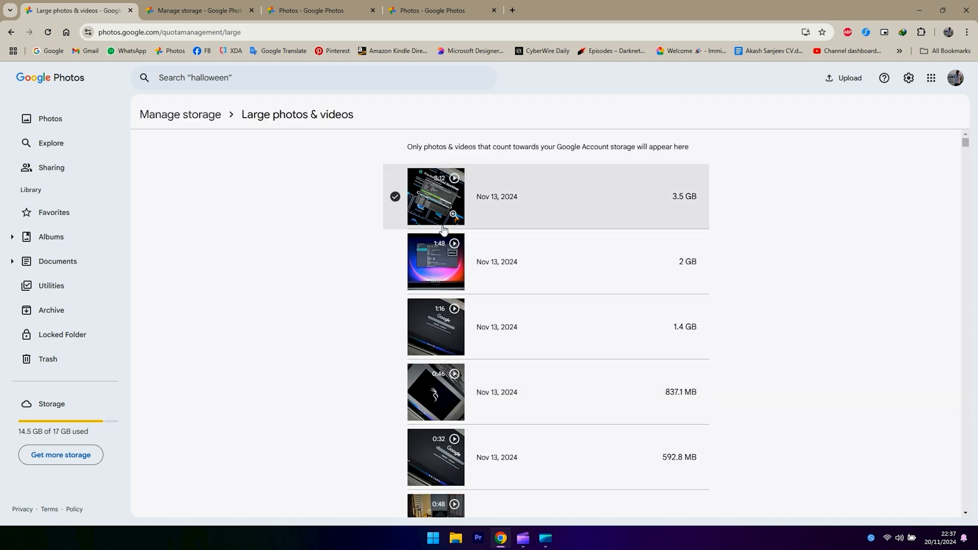
{"action": "left_click", "coordinate": [395, 196]}
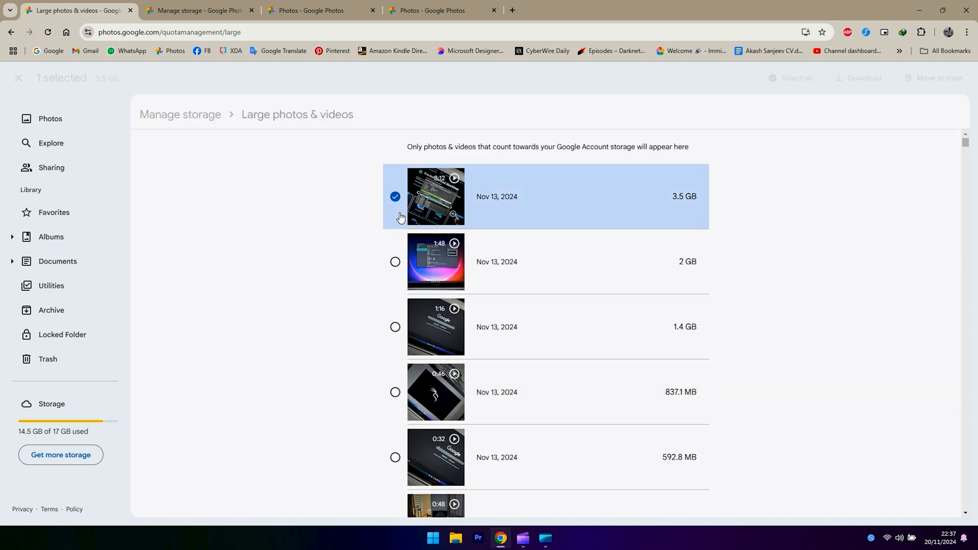
{"action": "left_click", "coordinate": [435, 326]}
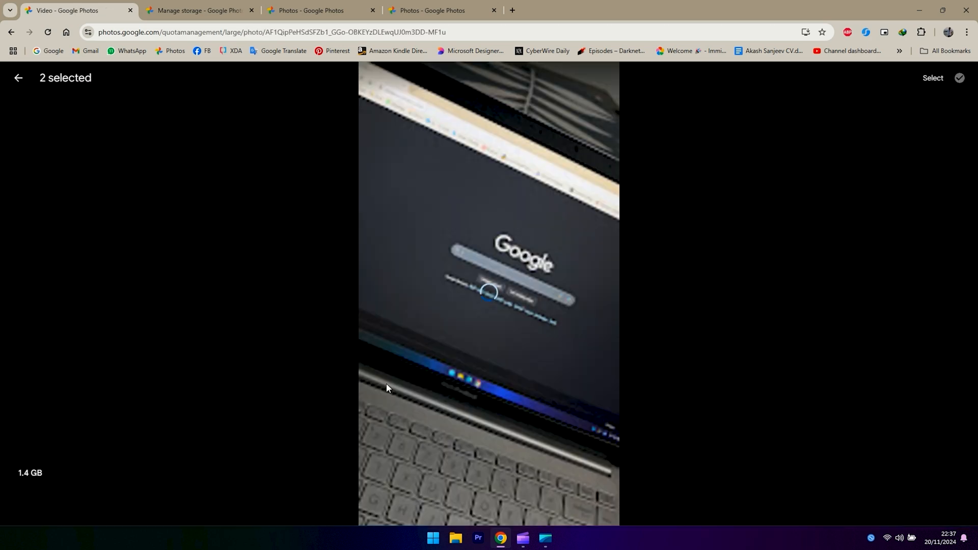
{"action": "left_click", "coordinate": [18, 77]}
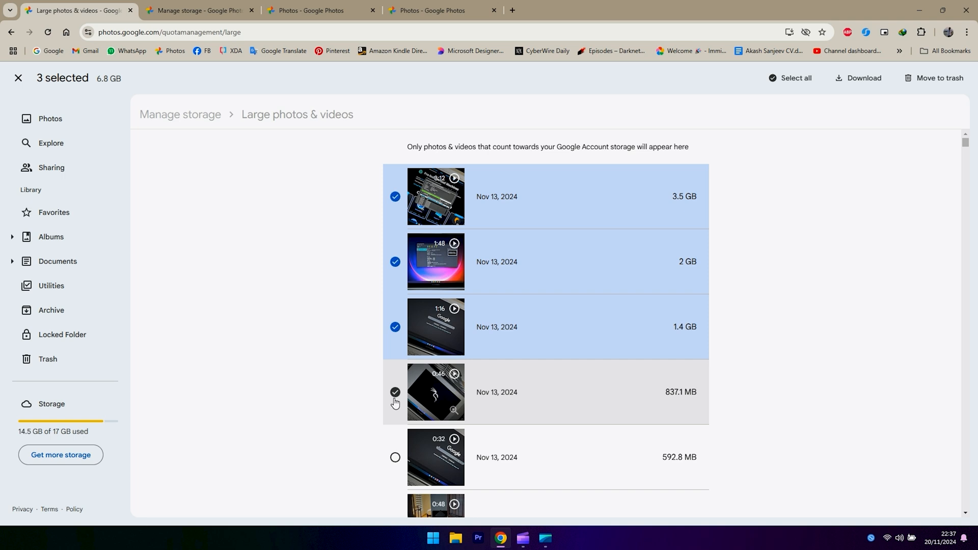
{"action": "left_click", "coordinate": [395, 458]}
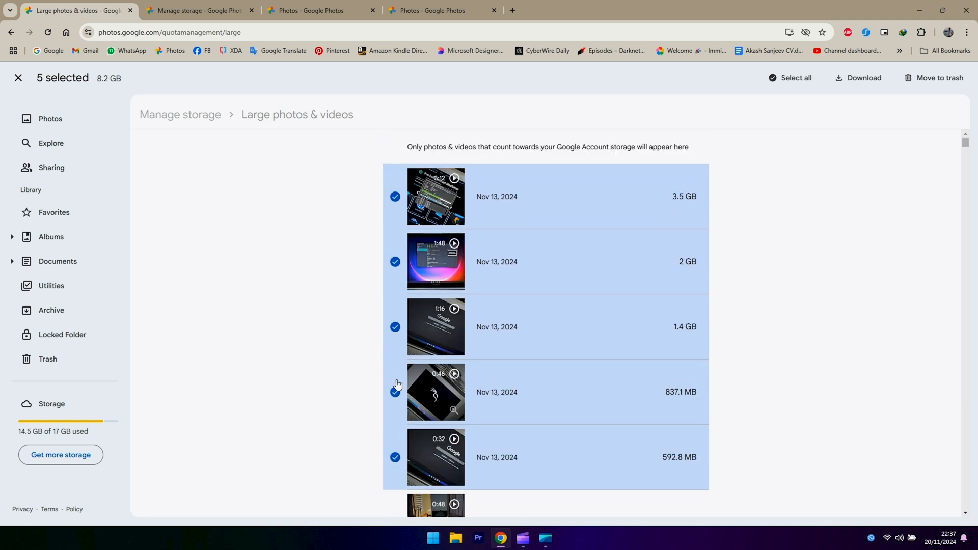
{"action": "mouse_move", "coordinate": [398, 379]}
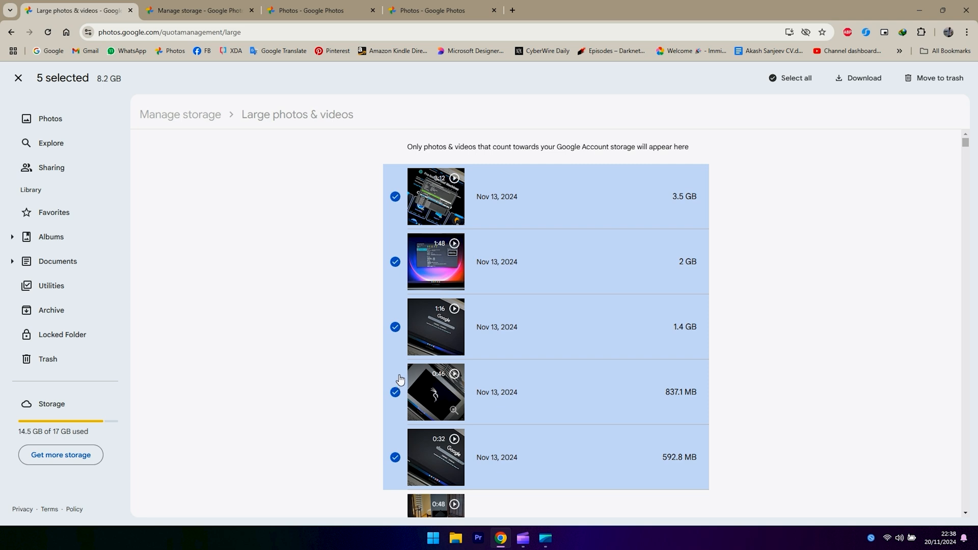
{"action": "mouse_move", "coordinate": [787, 165]}
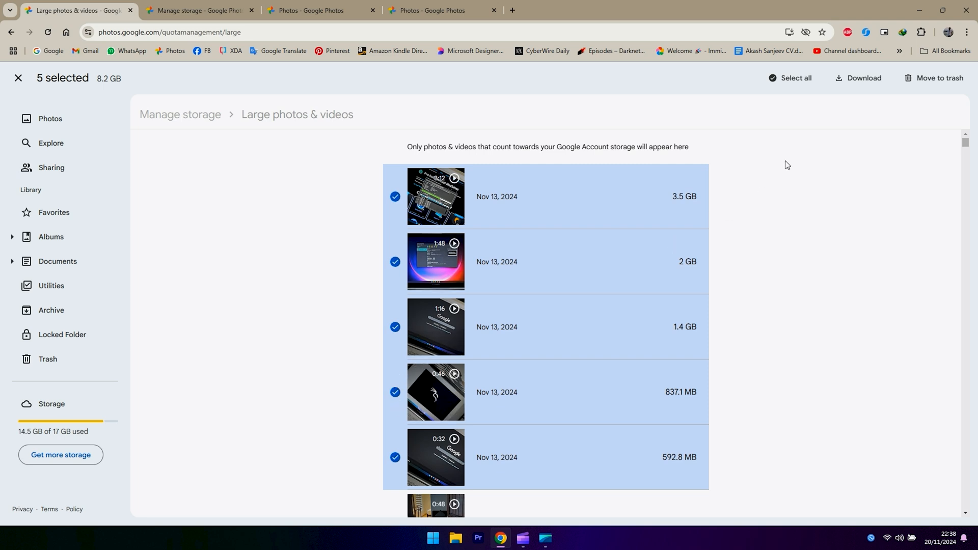
{"action": "mouse_move", "coordinate": [886, 120]}
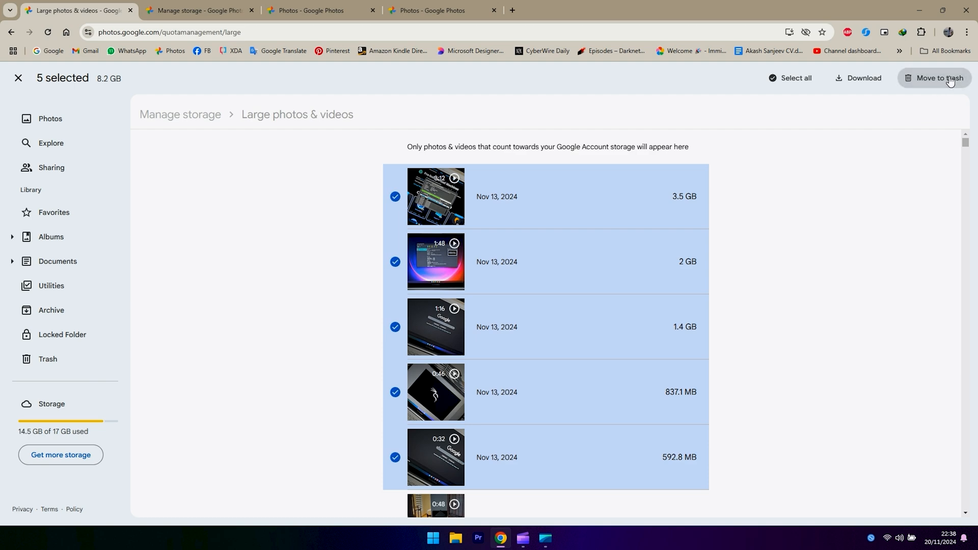
{"action": "left_click", "coordinate": [940, 78]}
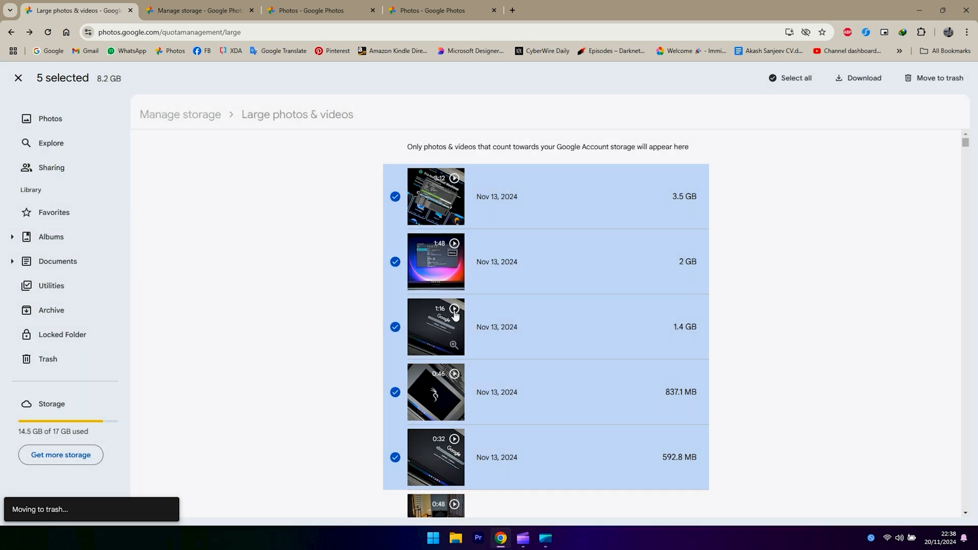
{"action": "left_click", "coordinate": [936, 79]}
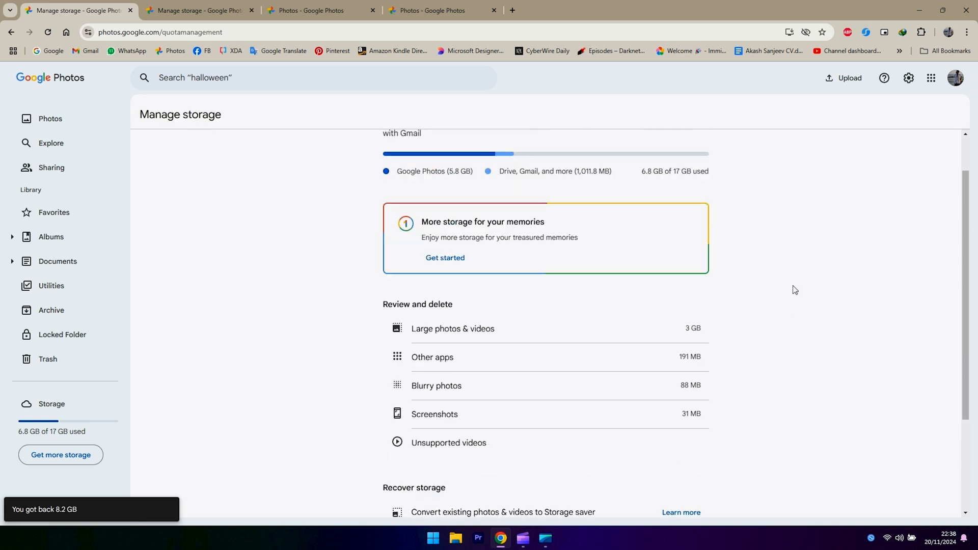
{"action": "scroll", "scroll_direction": "up", "scroll_amount": 3}
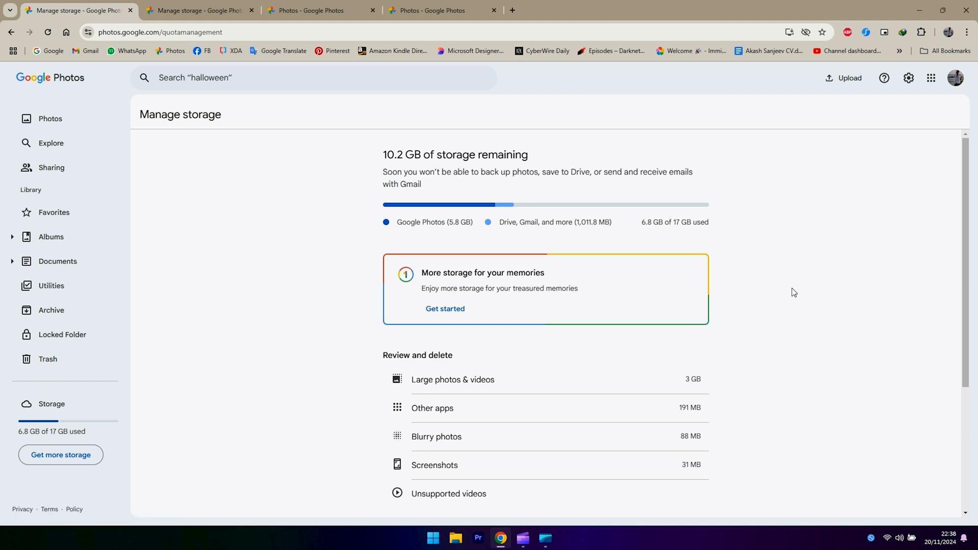
{"action": "scroll", "scroll_direction": "down", "scroll_amount": 3}
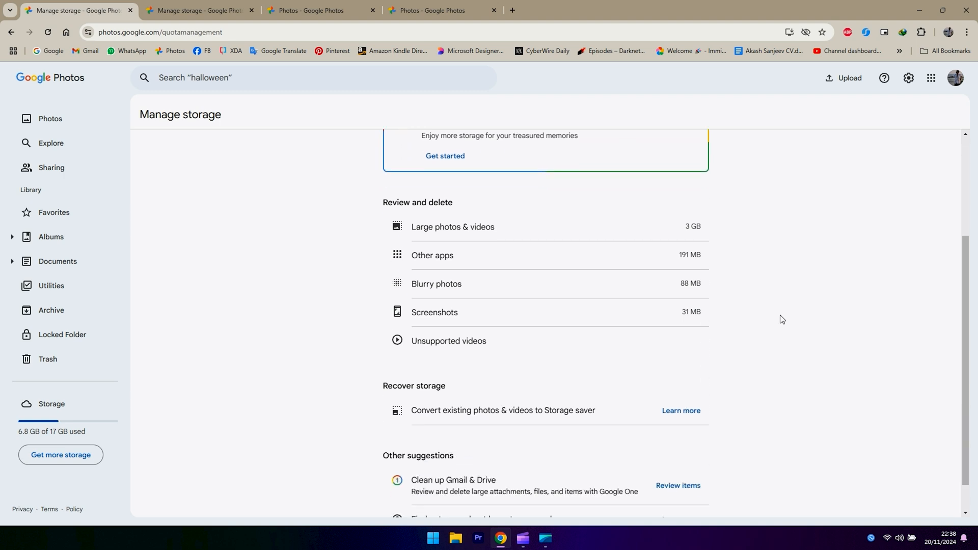
{"action": "mouse_move", "coordinate": [839, 213]}
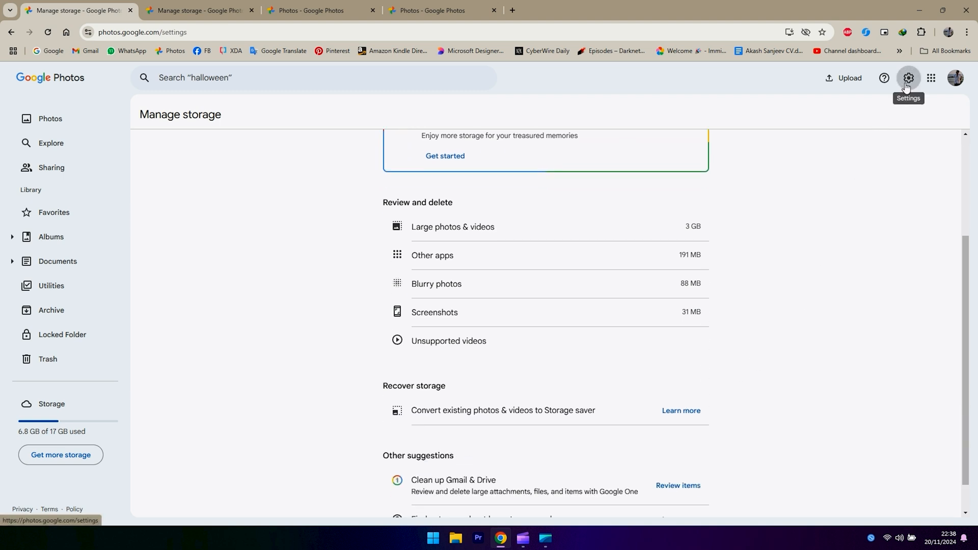
Set the backup quality to Storage saver in Google Photos settings
{"action": "left_click", "coordinate": [908, 78]}
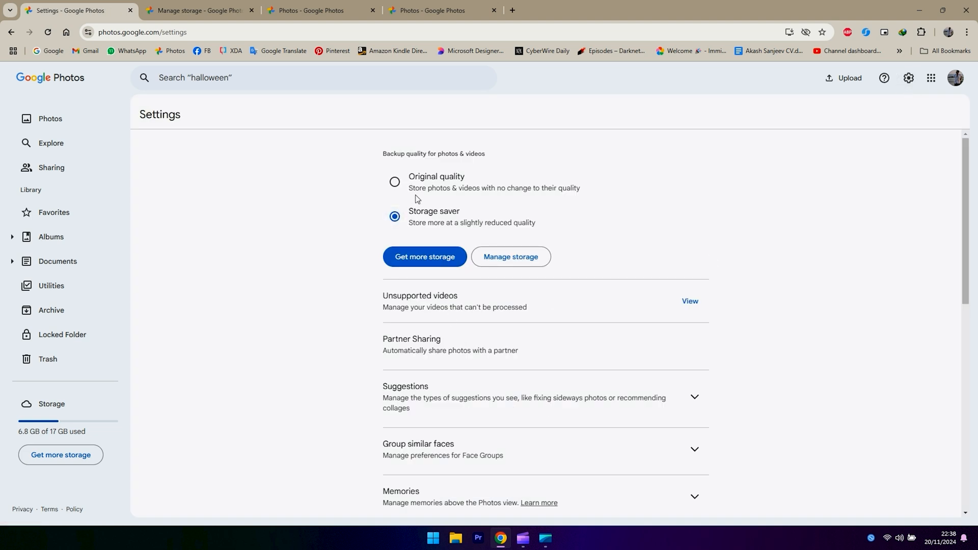
{"action": "mouse_move", "coordinate": [909, 79]}
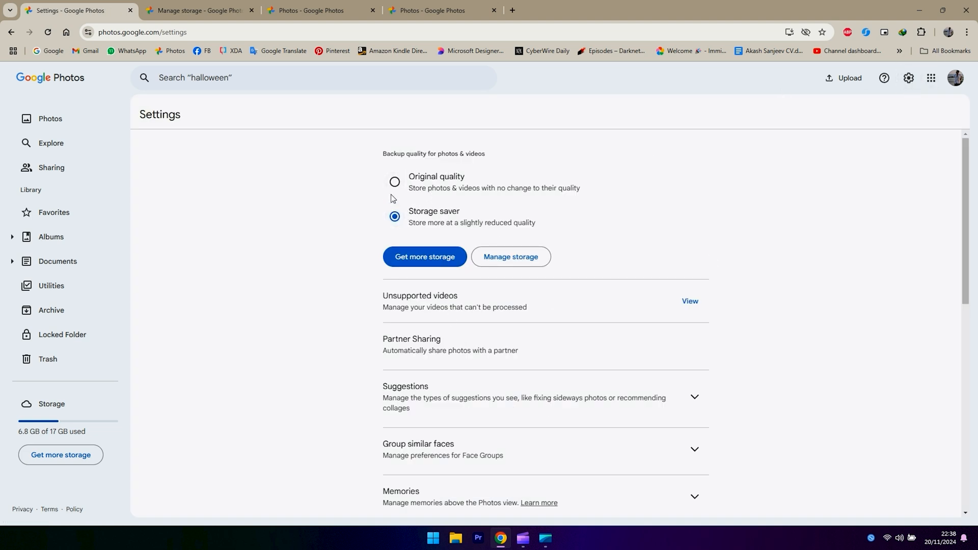
{"action": "left_click", "coordinate": [394, 215]}
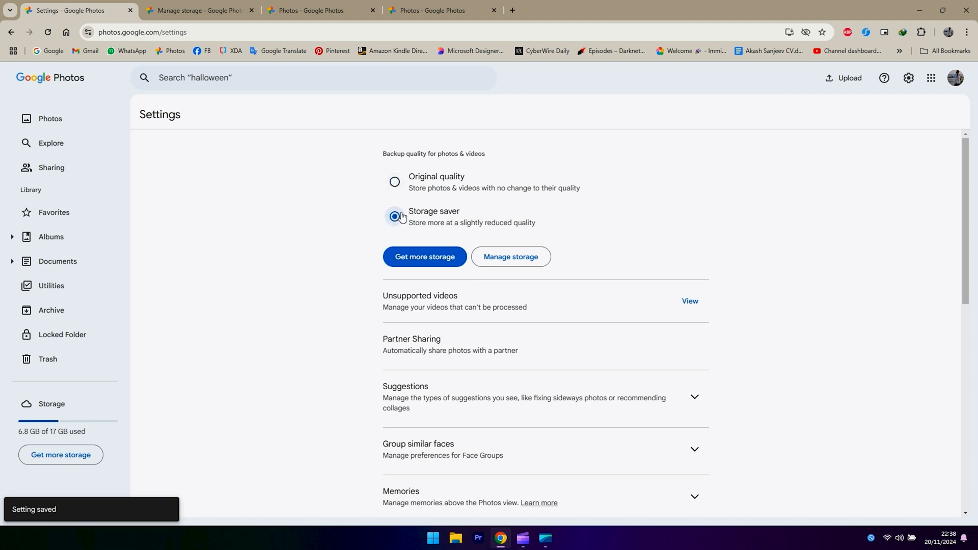
{"action": "left_click", "coordinate": [394, 216]}
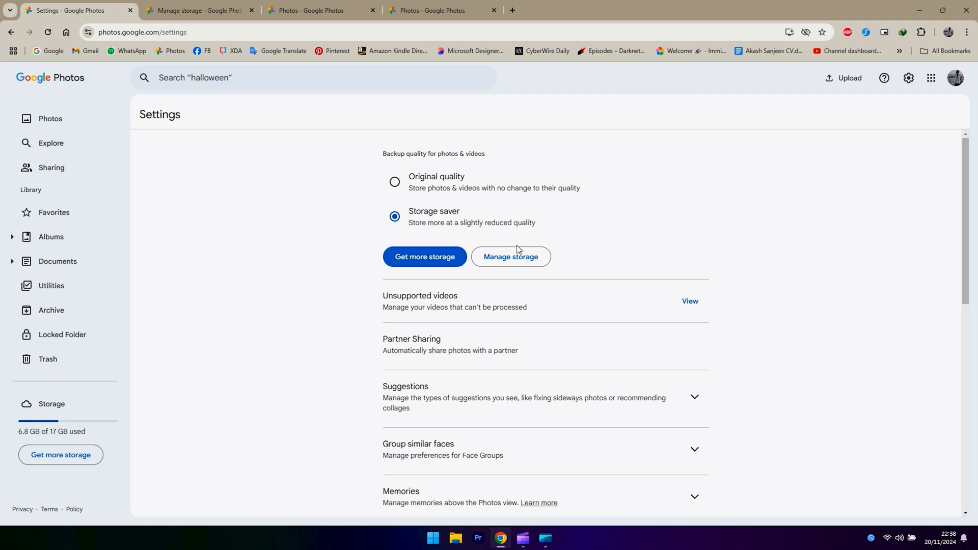
{"action": "mouse_move", "coordinate": [595, 258]}
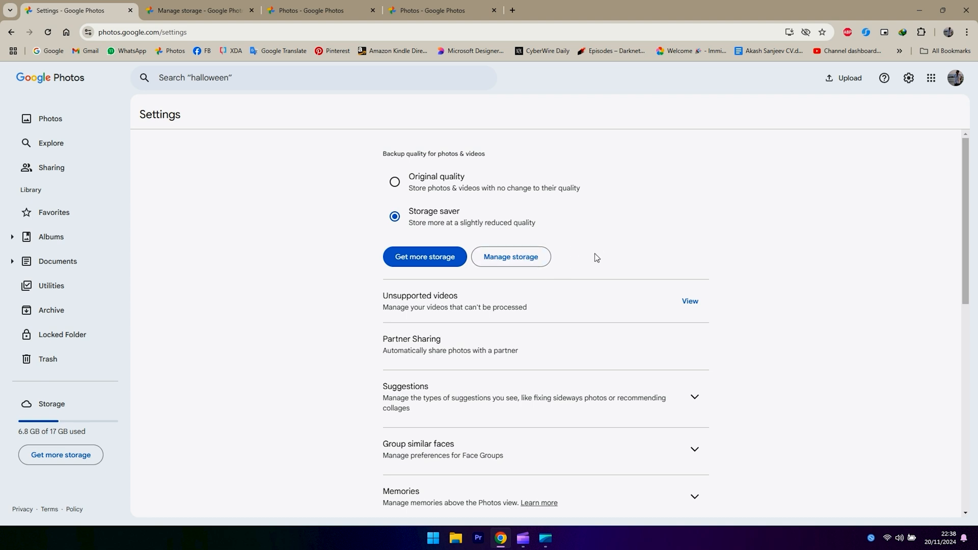
{"action": "mouse_move", "coordinate": [596, 268]}
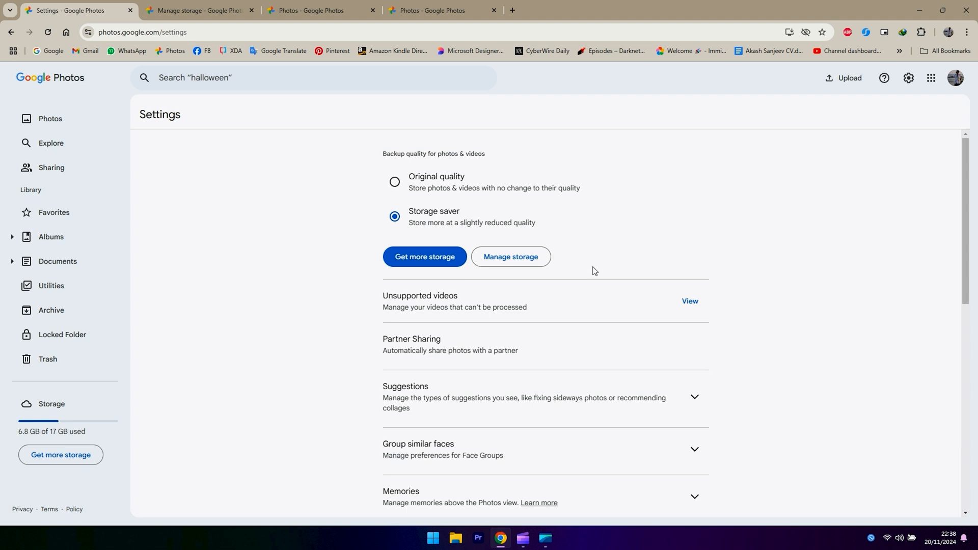
{"action": "mouse_move", "coordinate": [530, 313]}
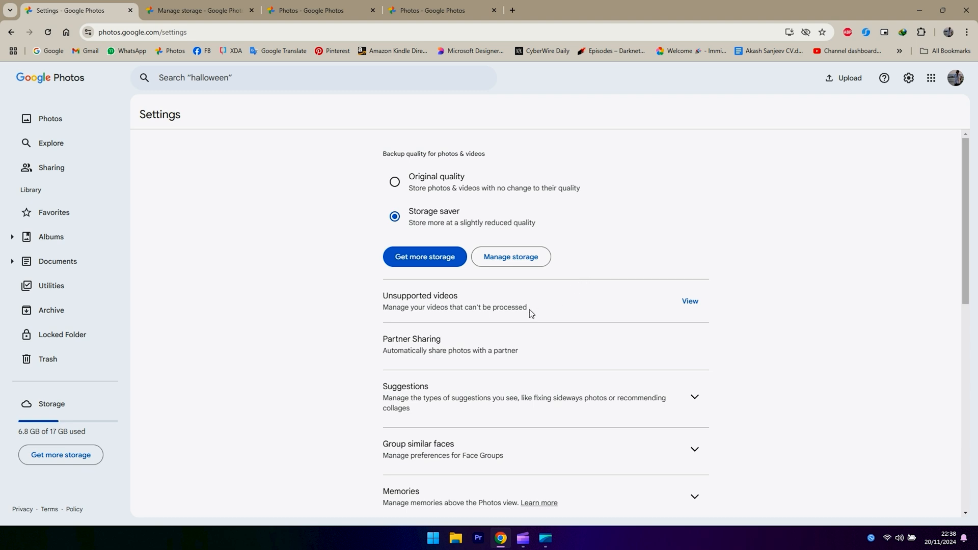
{"action": "mouse_move", "coordinate": [510, 271]}
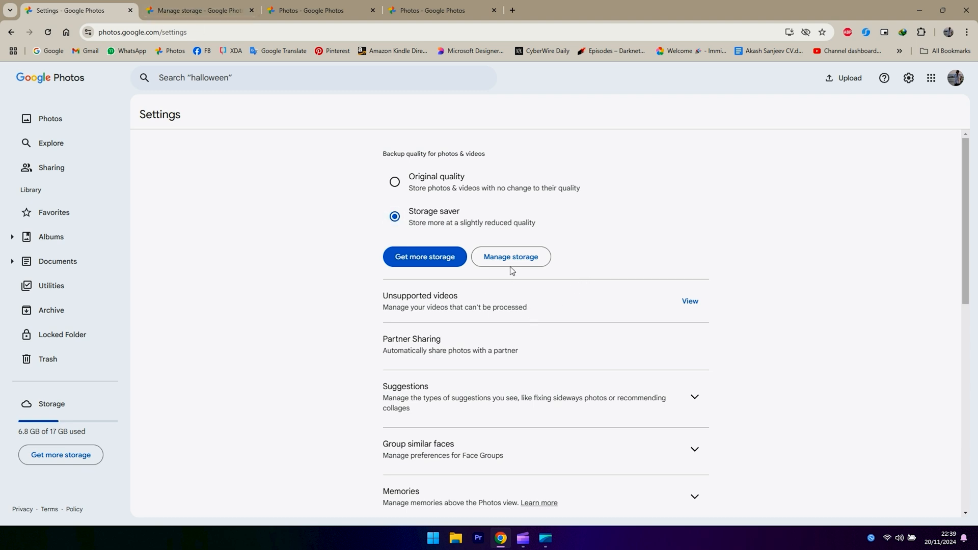
Acknowledge the irreversible warning and start compressing existing photos and videos to Storage saver
{"action": "left_click", "coordinate": [510, 257]}
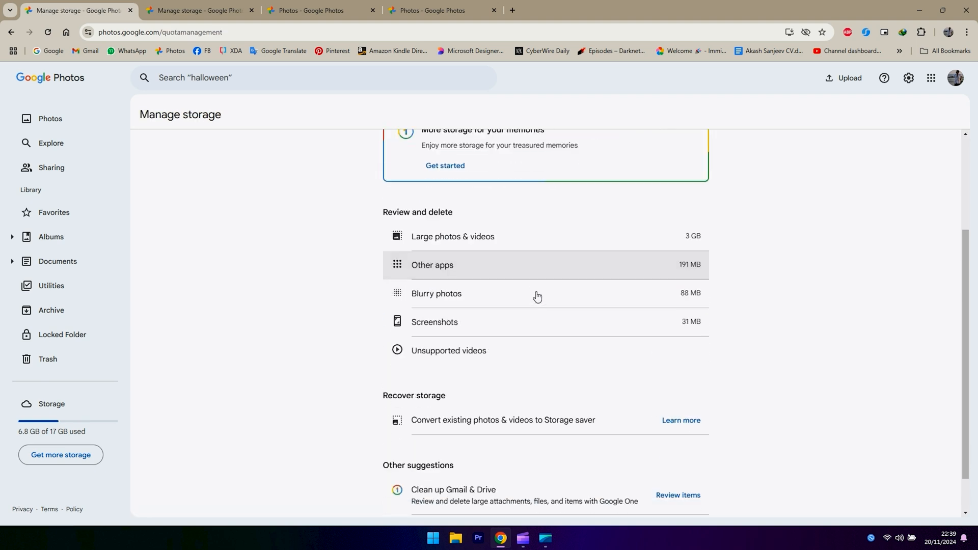
{"action": "scroll", "scroll_direction": "down", "scroll_amount": 3}
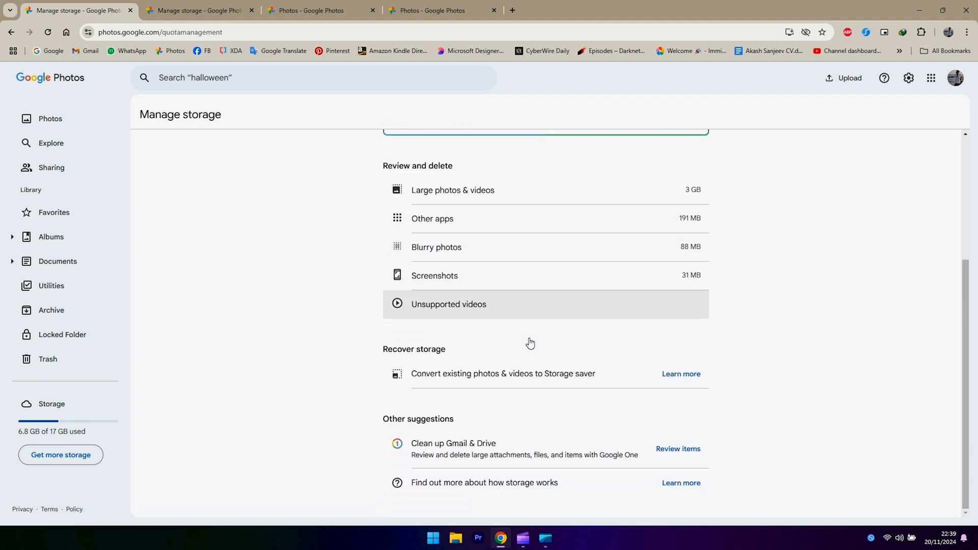
{"action": "mouse_move", "coordinate": [616, 323]}
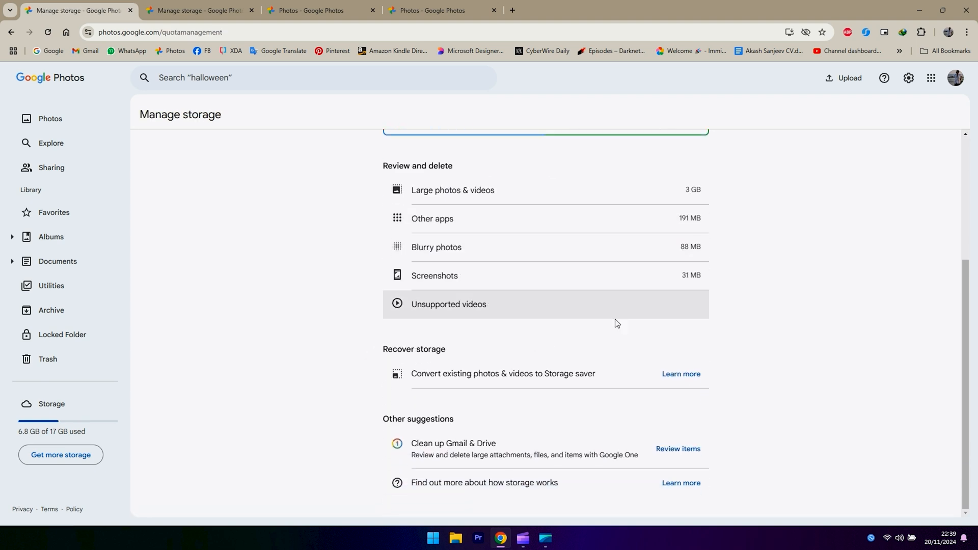
{"action": "mouse_move", "coordinate": [275, 339]}
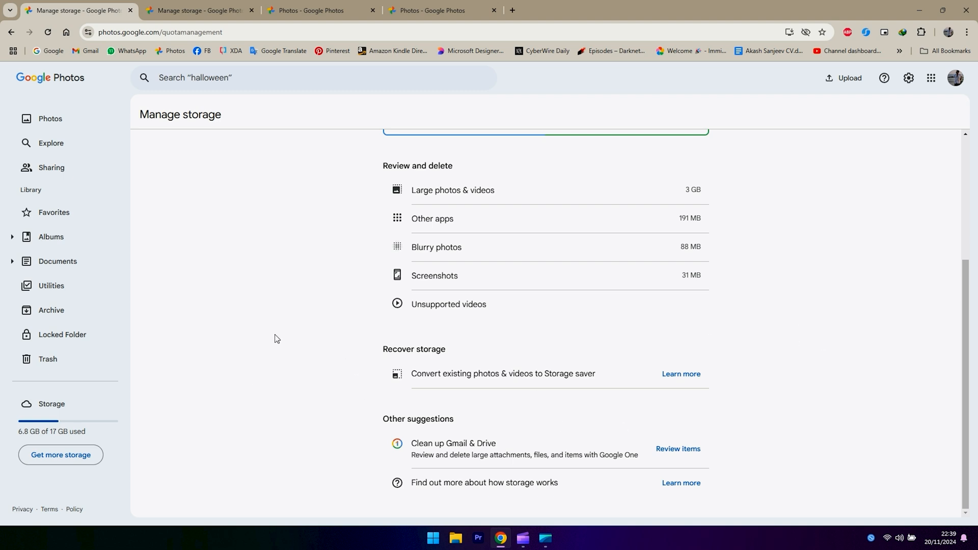
{"action": "mouse_move", "coordinate": [681, 374]}
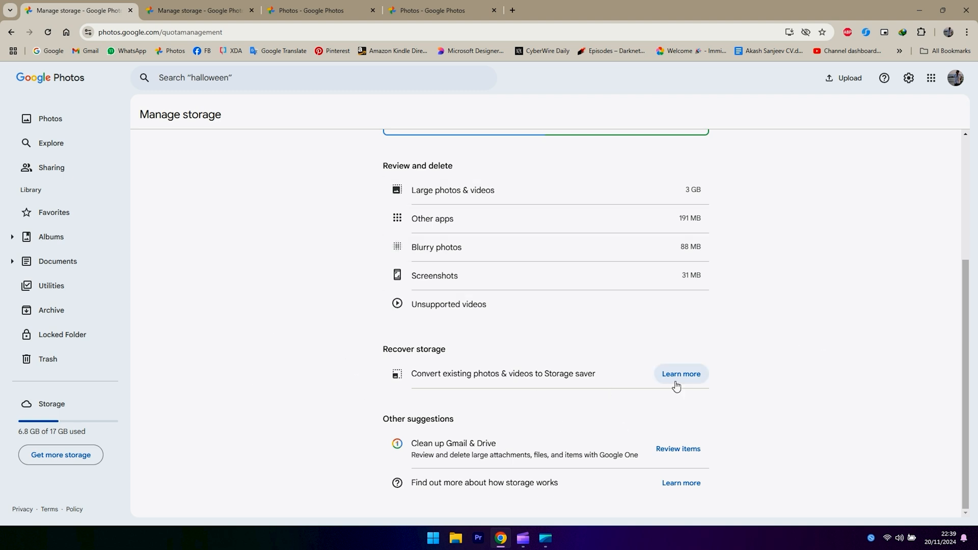
{"action": "left_click", "coordinate": [680, 373]}
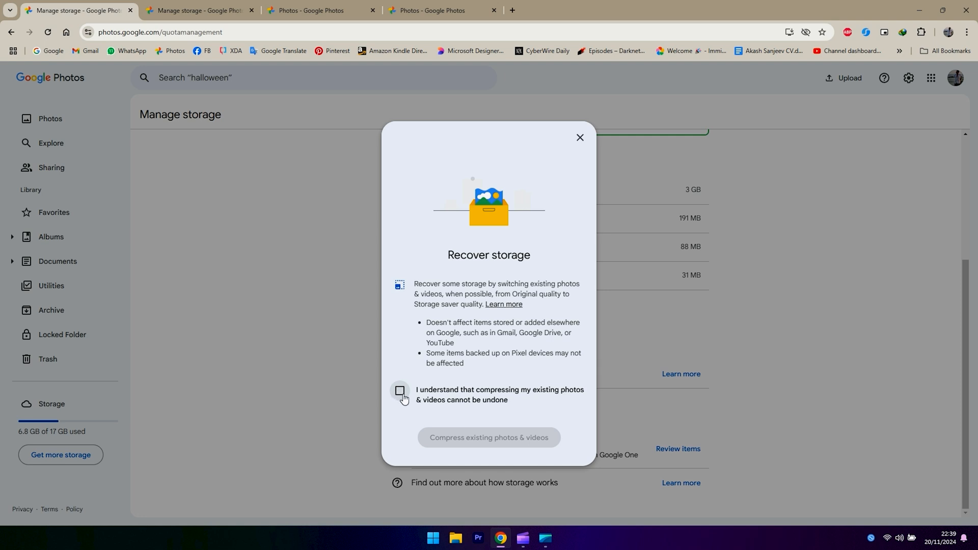
{"action": "left_click", "coordinate": [400, 391]}
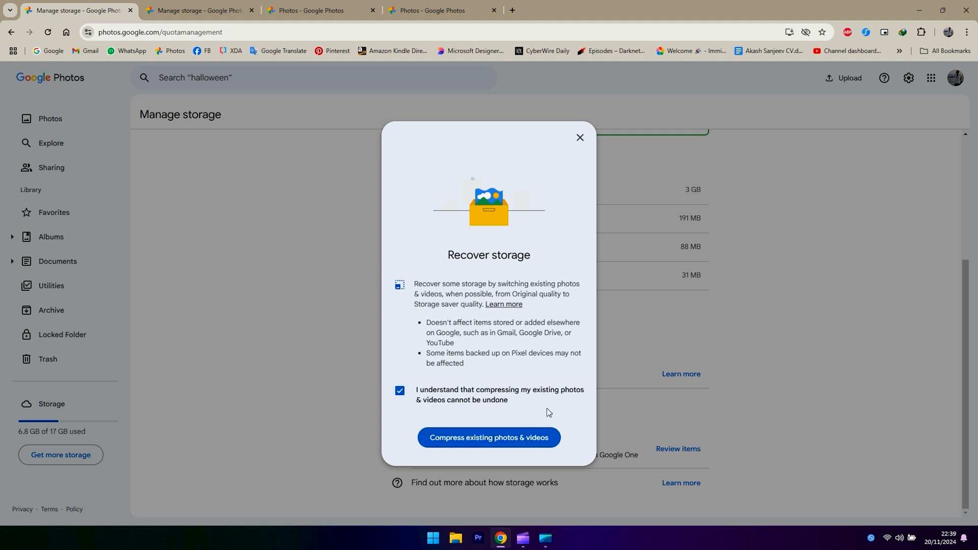
{"action": "left_click", "coordinate": [579, 138]}
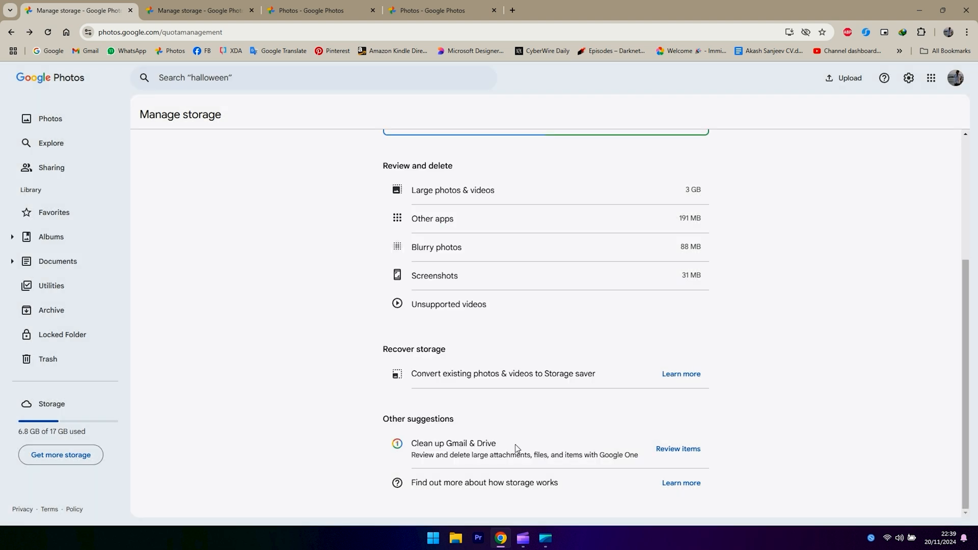
{"action": "left_click", "coordinate": [681, 374]}
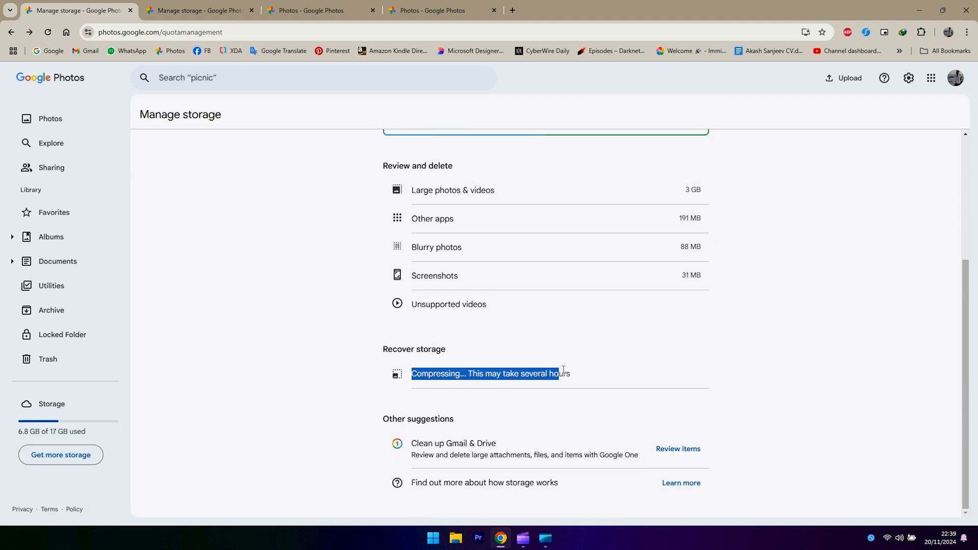
{"action": "left_click", "coordinate": [583, 377]}
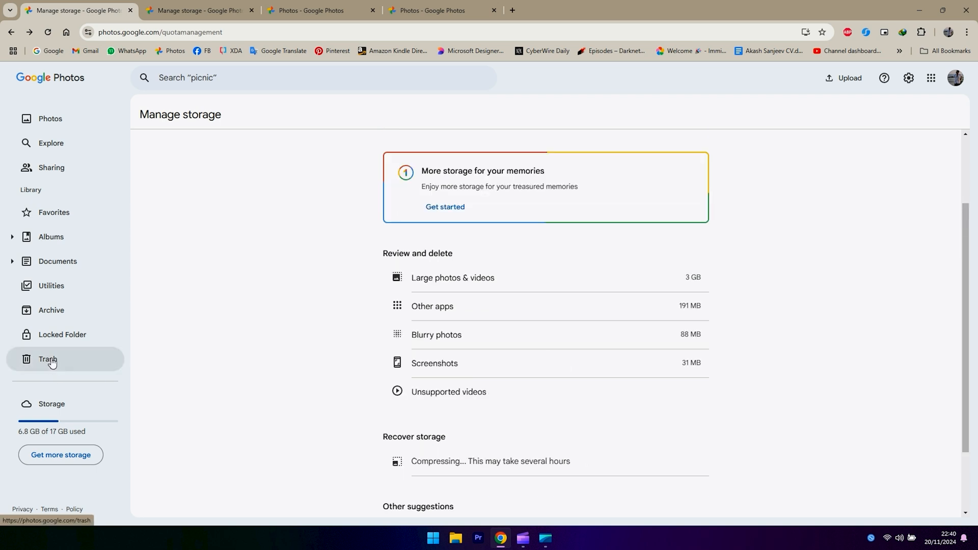
Empty the Google Photos trash, permanently deleting everything in it
{"action": "left_click", "coordinate": [48, 359]}
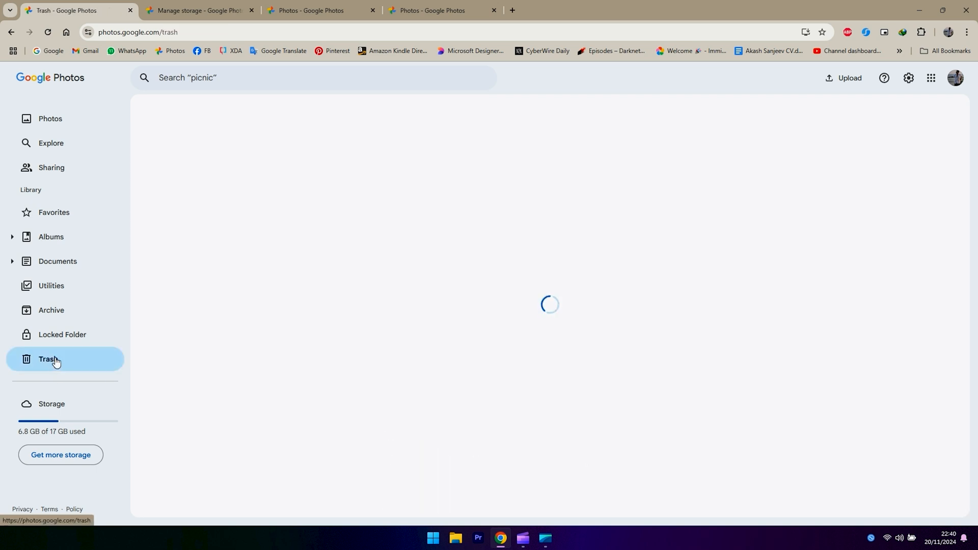
{"action": "left_click", "coordinate": [55, 362]}
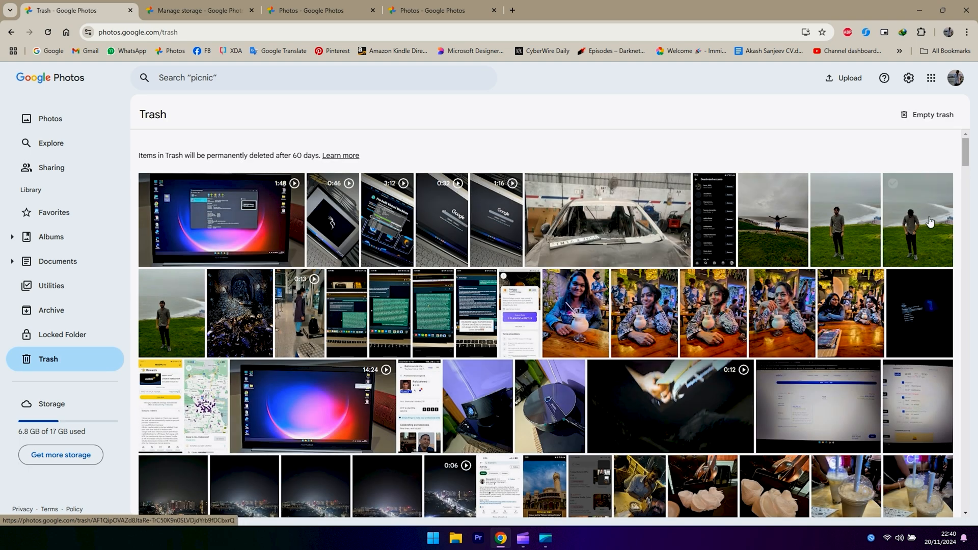
{"action": "left_click", "coordinate": [932, 116]}
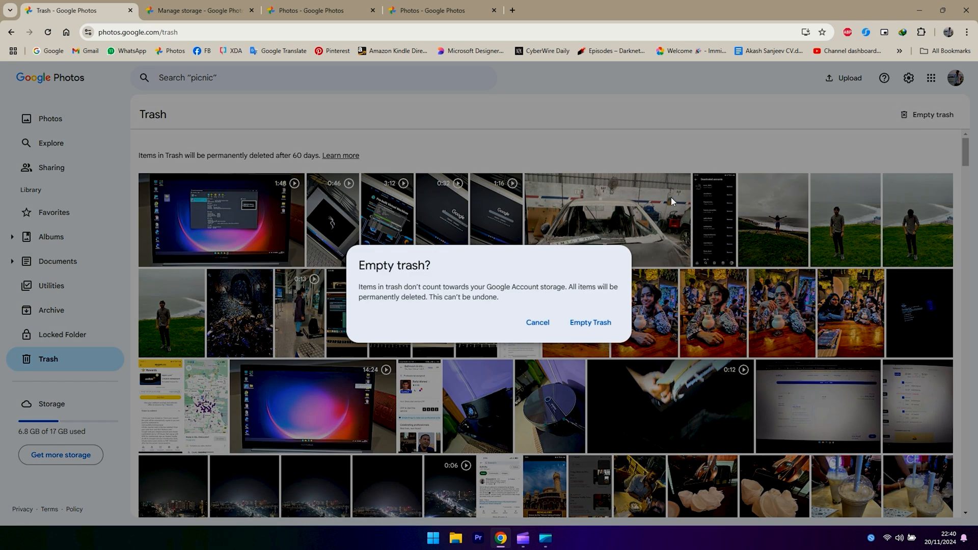
{"action": "left_click", "coordinate": [589, 323]}
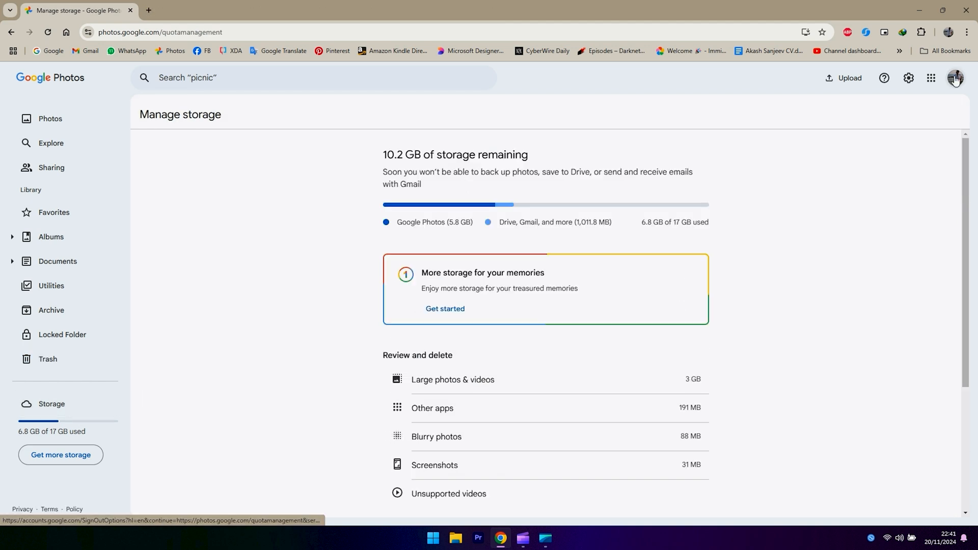
Briefly view the new account's empty Photos, then close the duplicate tab, keeping the storage page
{"action": "left_click", "coordinate": [149, 10]}
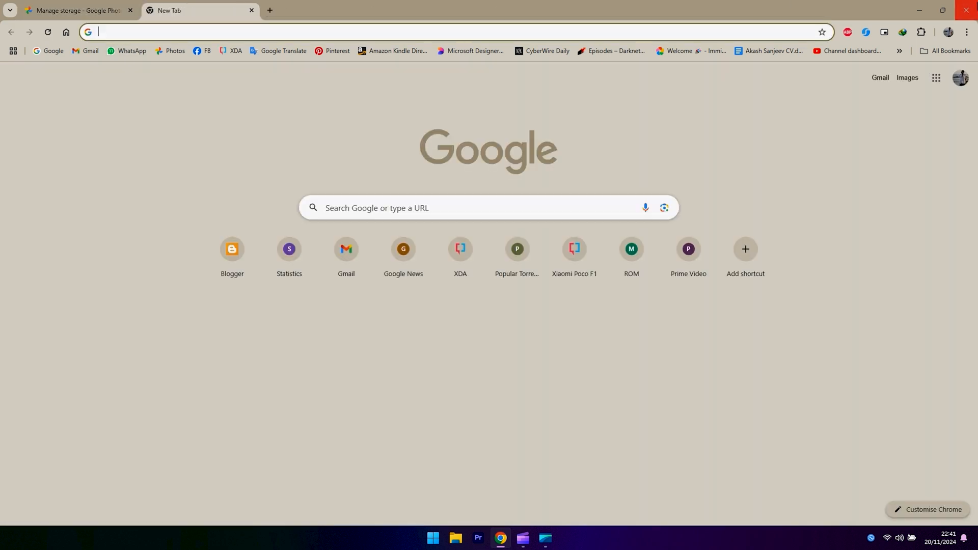
{"action": "left_click", "coordinate": [963, 78]}
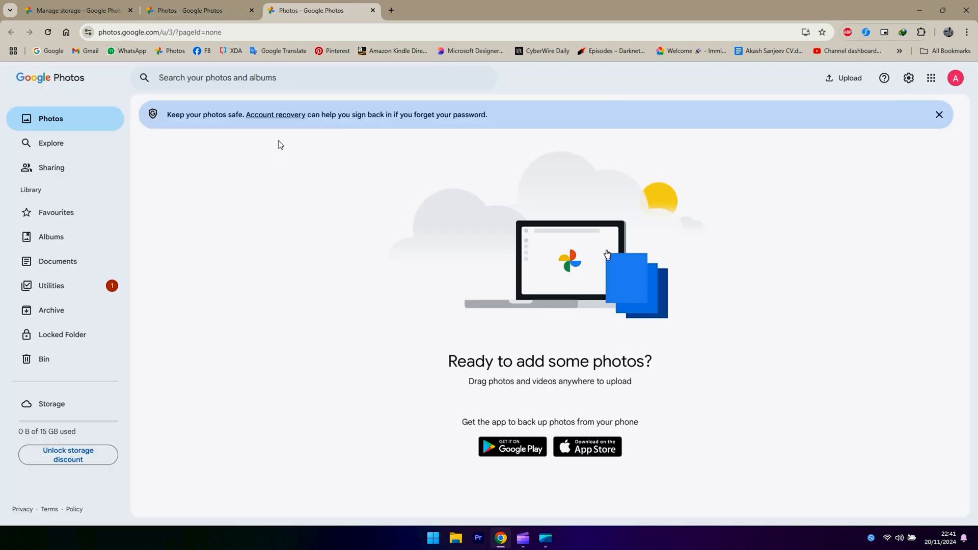
{"action": "mouse_move", "coordinate": [23, 441]}
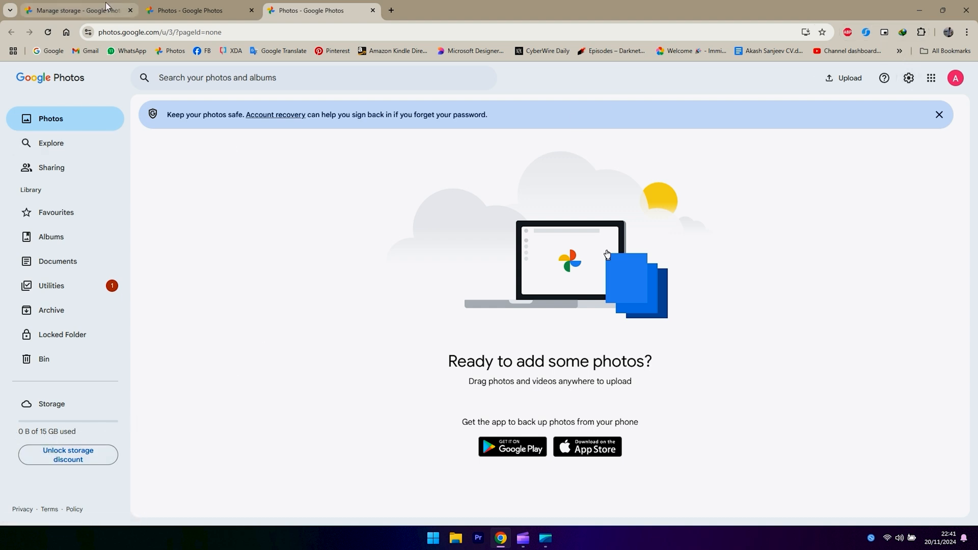
{"action": "left_click", "coordinate": [74, 10]}
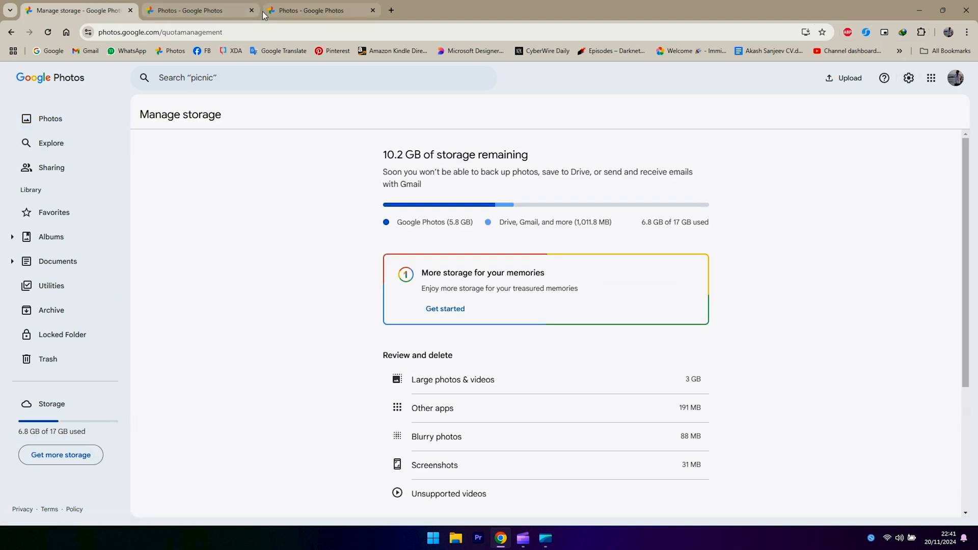
{"action": "left_click", "coordinate": [251, 10]}
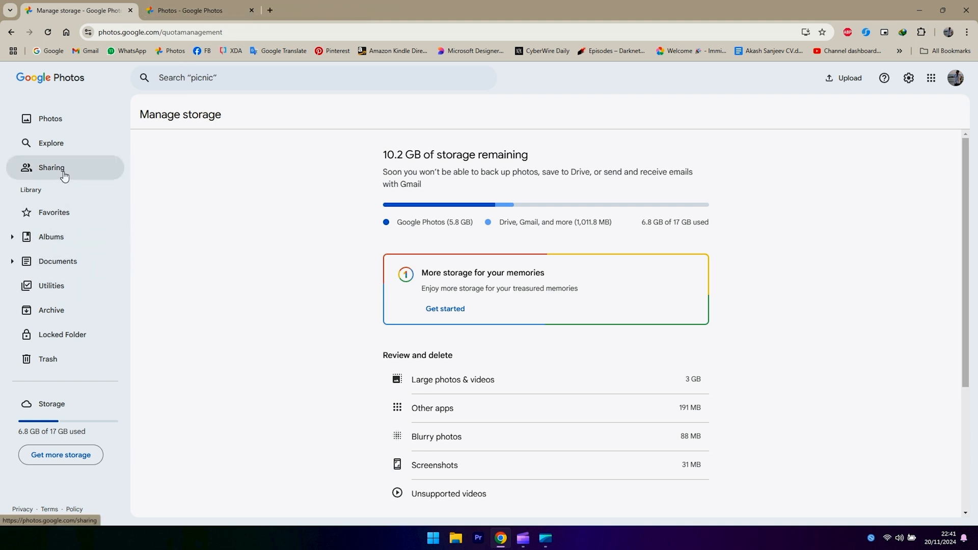
Begin partner sharing setup with starting date Off and all photos included
{"action": "left_click", "coordinate": [51, 167]}
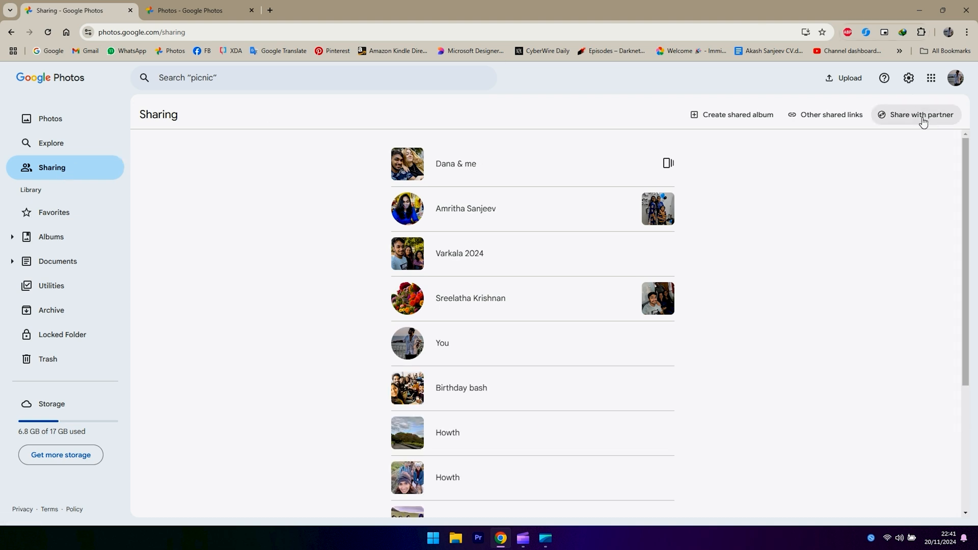
{"action": "left_click", "coordinate": [920, 115]}
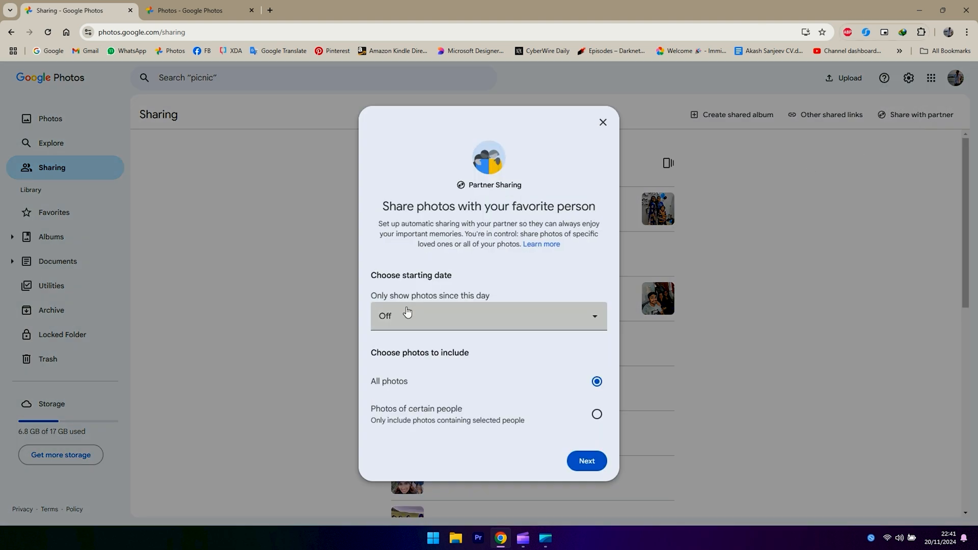
{"action": "left_click", "coordinate": [487, 316]}
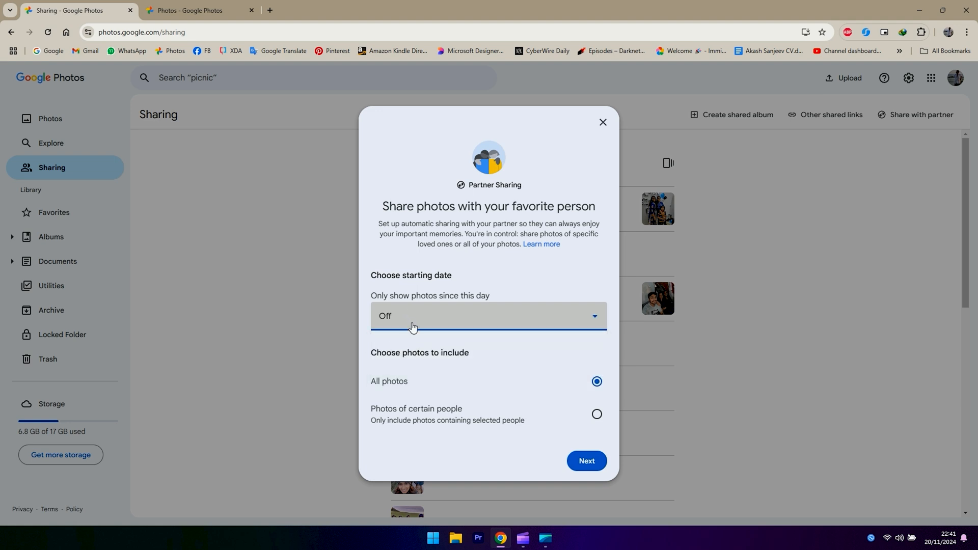
{"action": "left_click", "coordinate": [487, 316]}
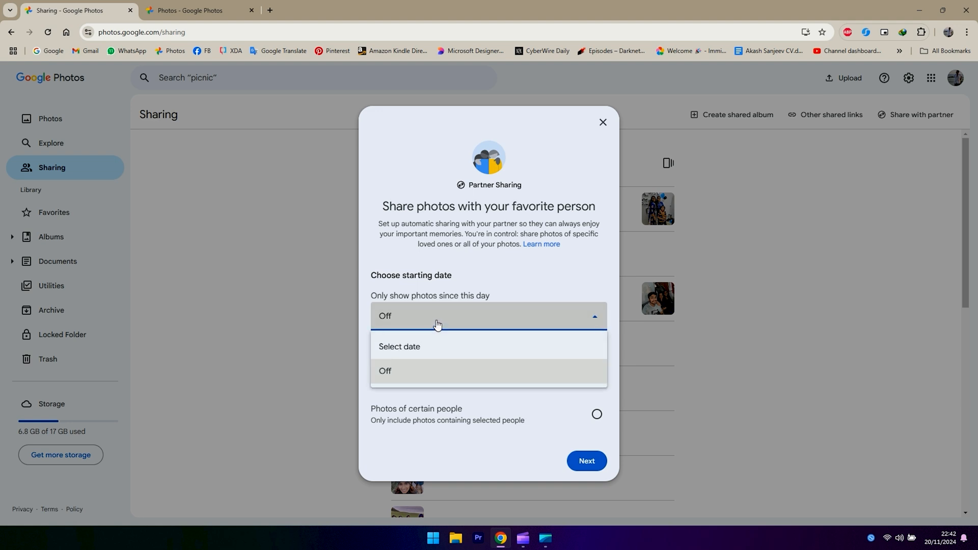
{"action": "left_click", "coordinate": [384, 370]}
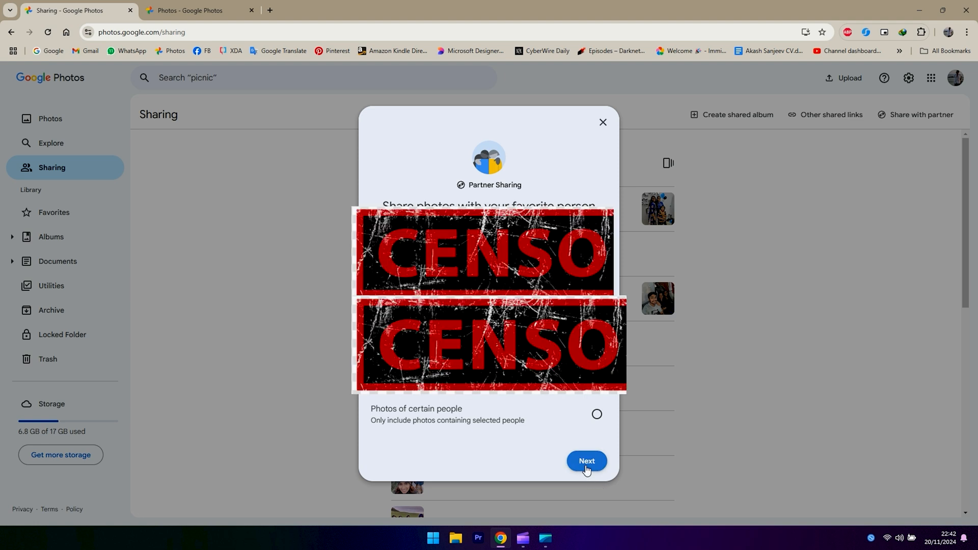
{"action": "left_click", "coordinate": [585, 465]}
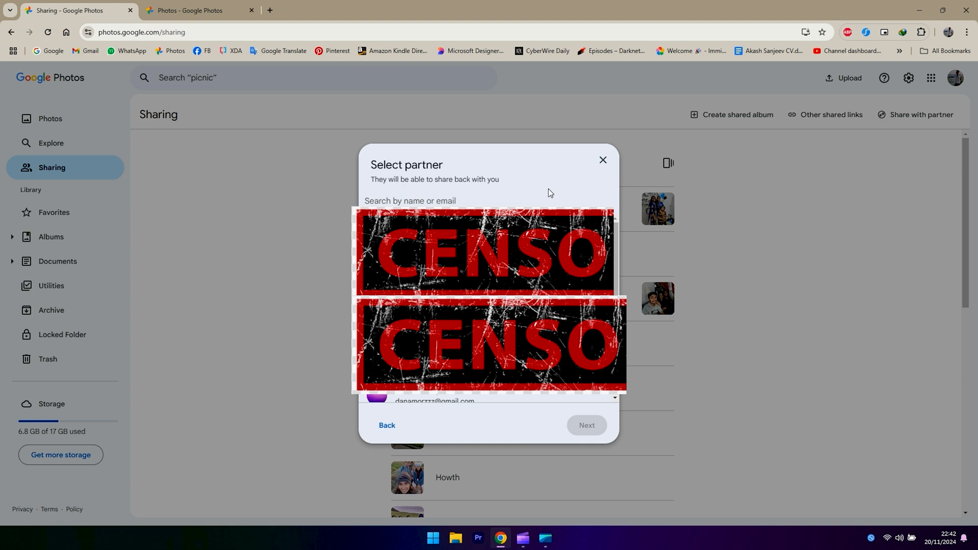
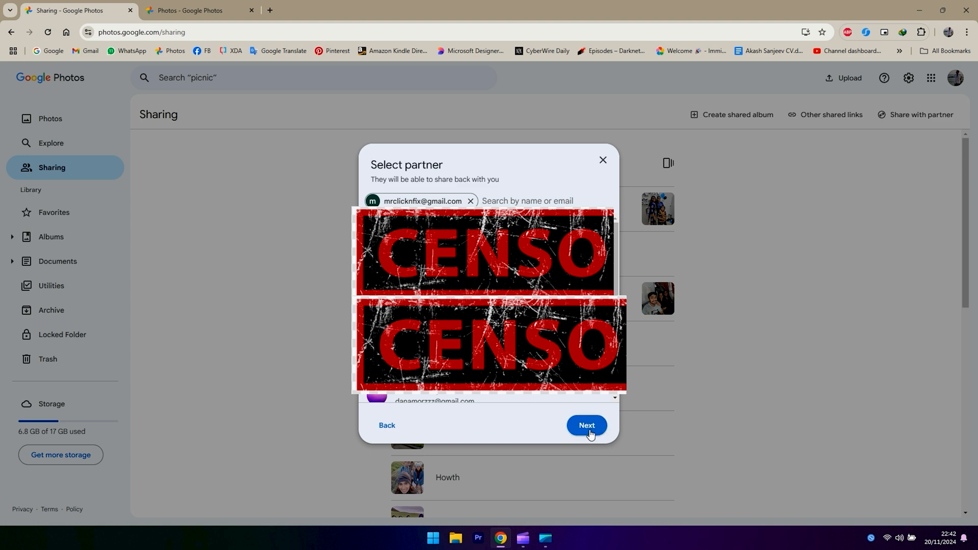
Choose the new account as partner and send the sharing invitation
{"action": "left_click", "coordinate": [587, 430]}
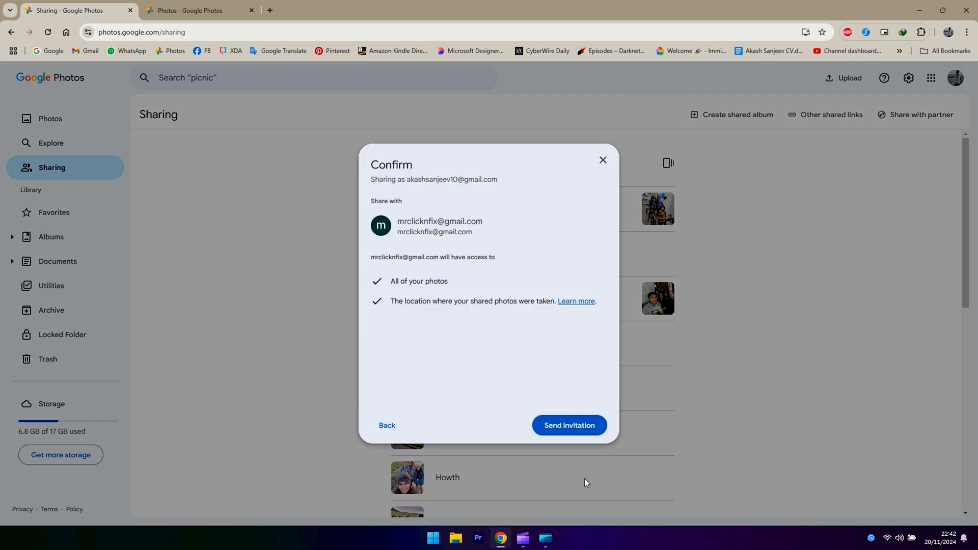
{"action": "left_click", "coordinate": [569, 425]}
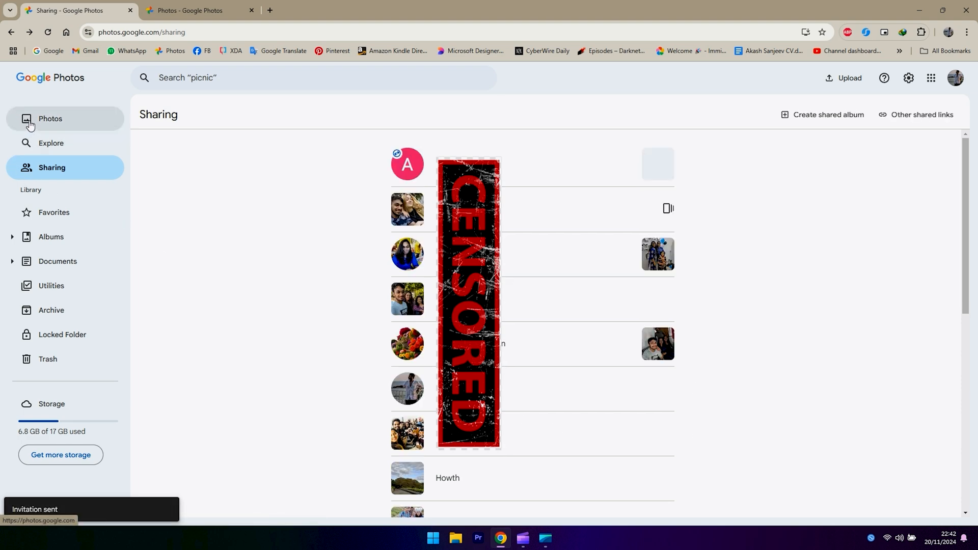
On the new account, dismiss the recovery notice and view the incoming partner sharing invitation
{"action": "left_click", "coordinate": [50, 118]}
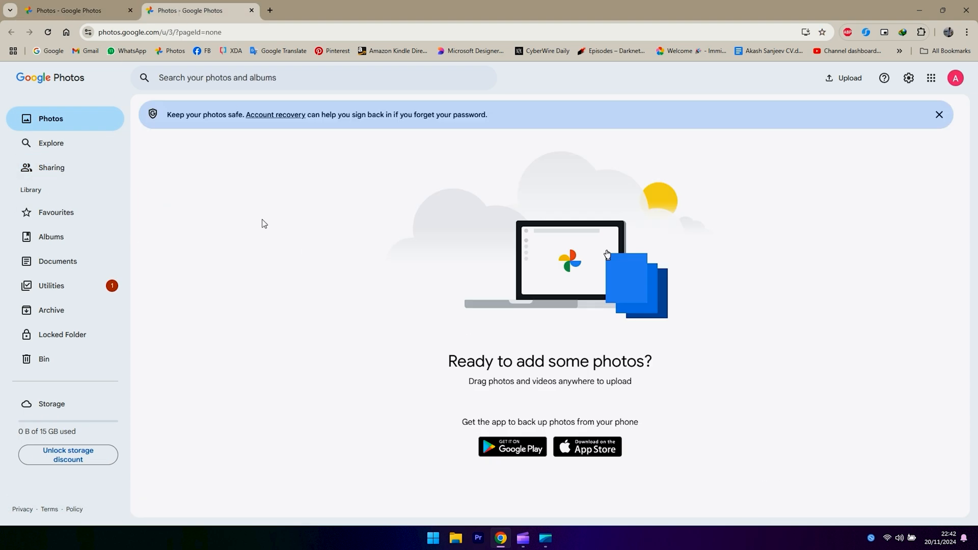
{"action": "left_click", "coordinate": [942, 114]}
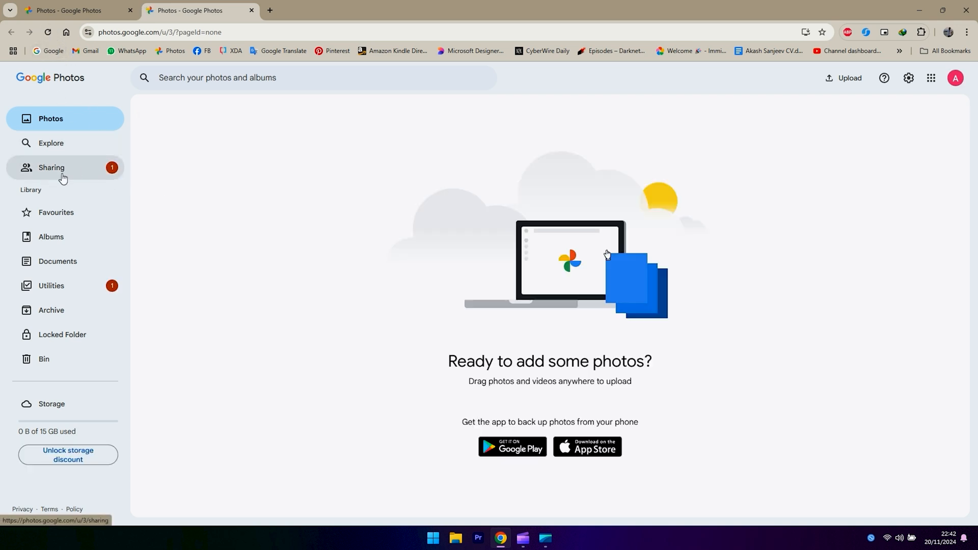
{"action": "mouse_move", "coordinate": [119, 174]}
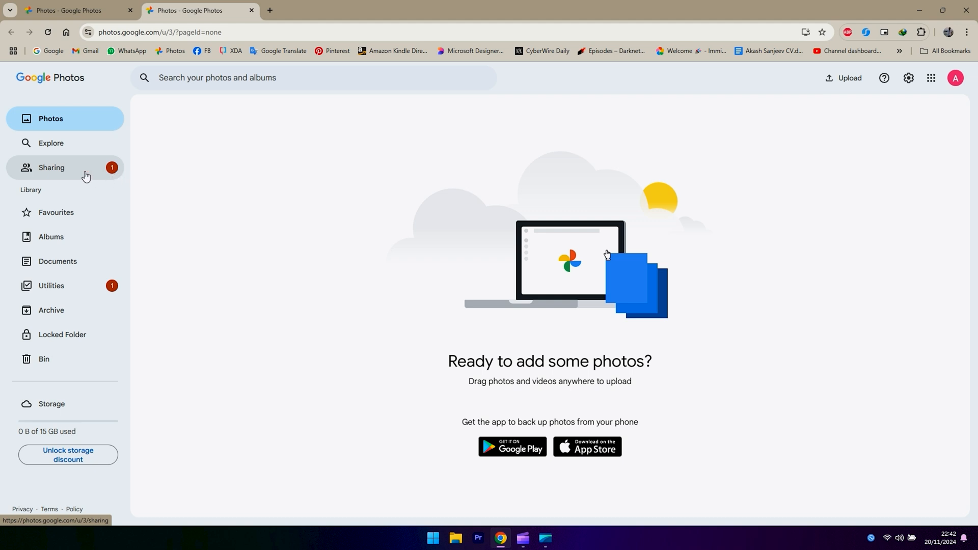
{"action": "left_click", "coordinate": [51, 167]}
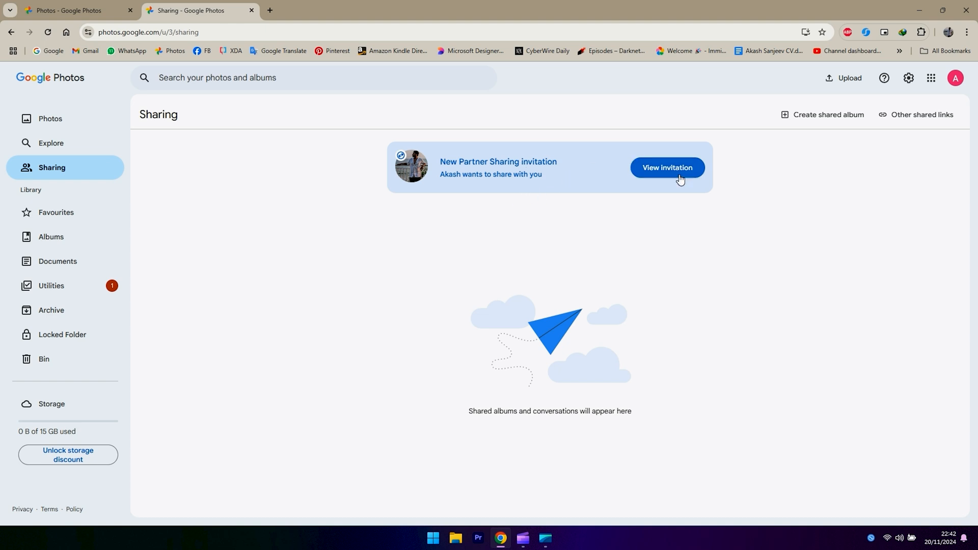
{"action": "left_click", "coordinate": [667, 168]}
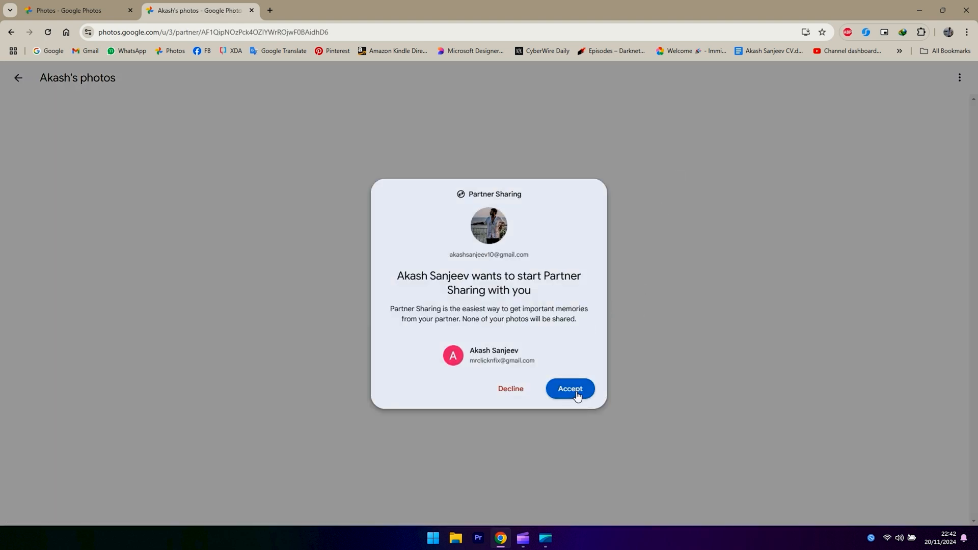
Accept the invitation and send a share-back invitation for all photos to Akash's old account
{"action": "left_click", "coordinate": [568, 388]}
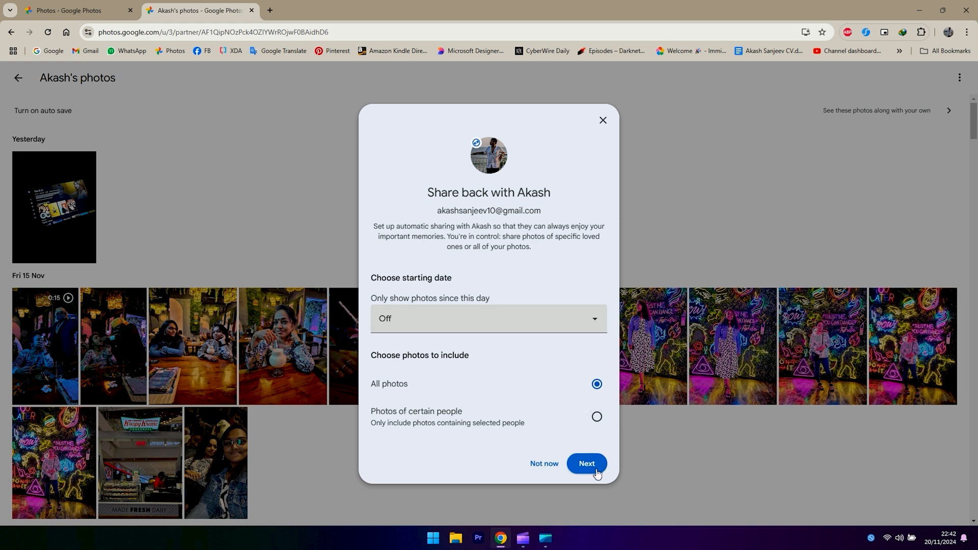
{"action": "mouse_move", "coordinate": [598, 468]}
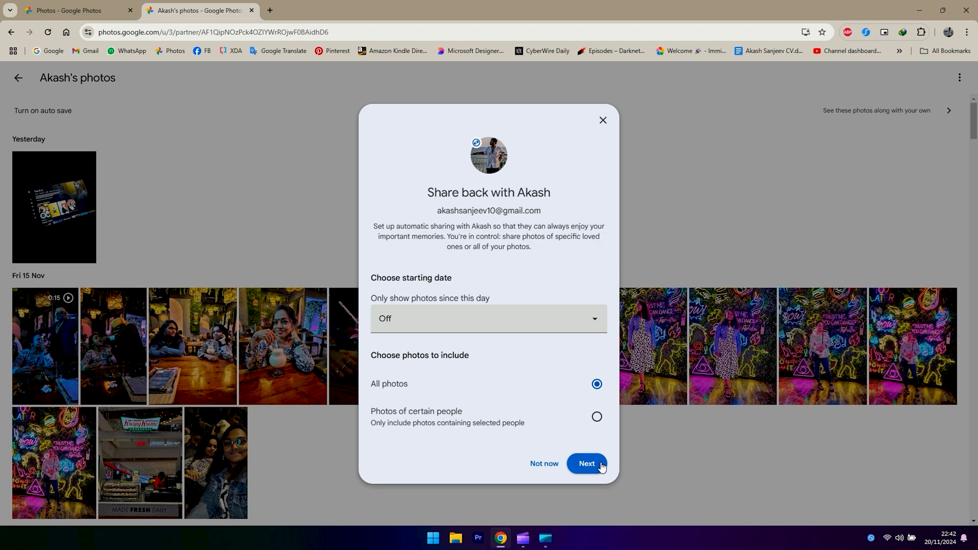
{"action": "left_click", "coordinate": [585, 467]}
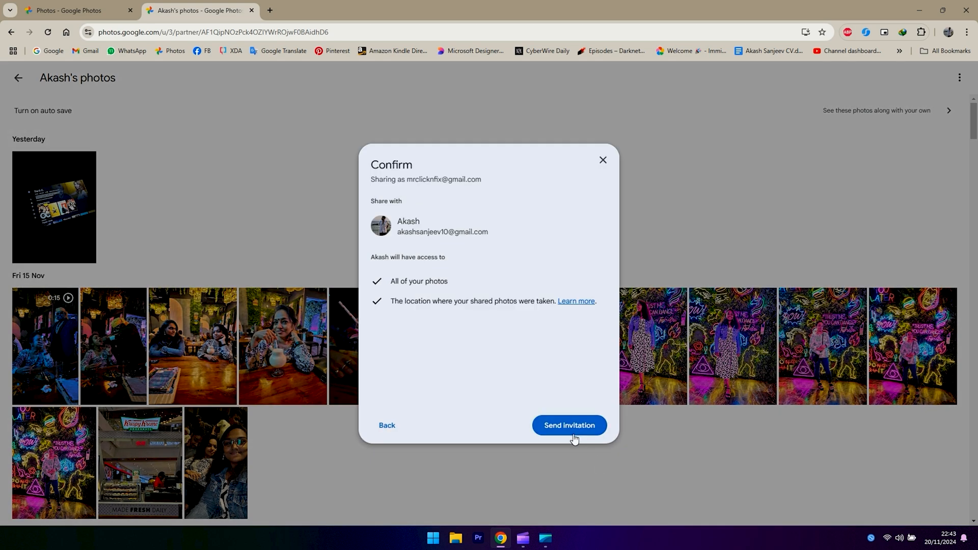
{"action": "left_click", "coordinate": [568, 428]}
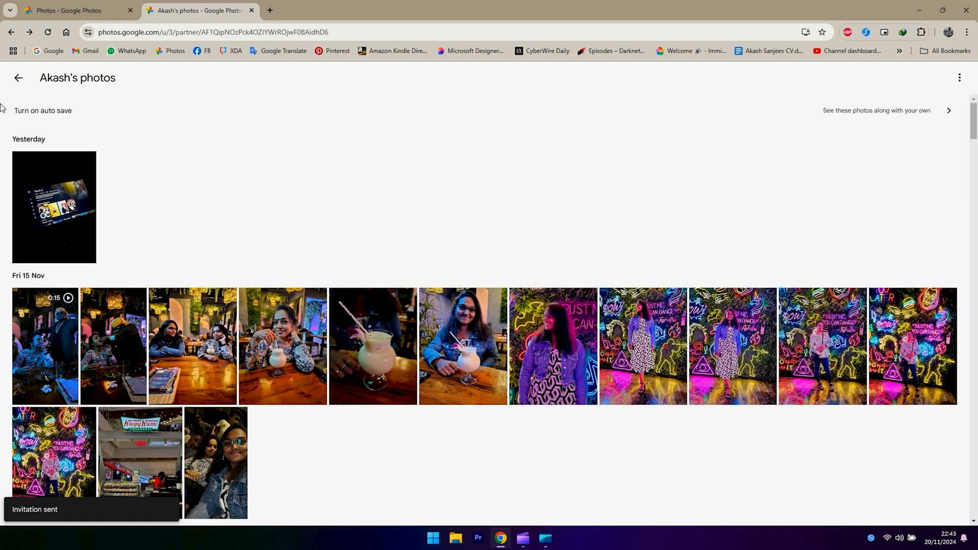
{"action": "left_click", "coordinate": [18, 78]}
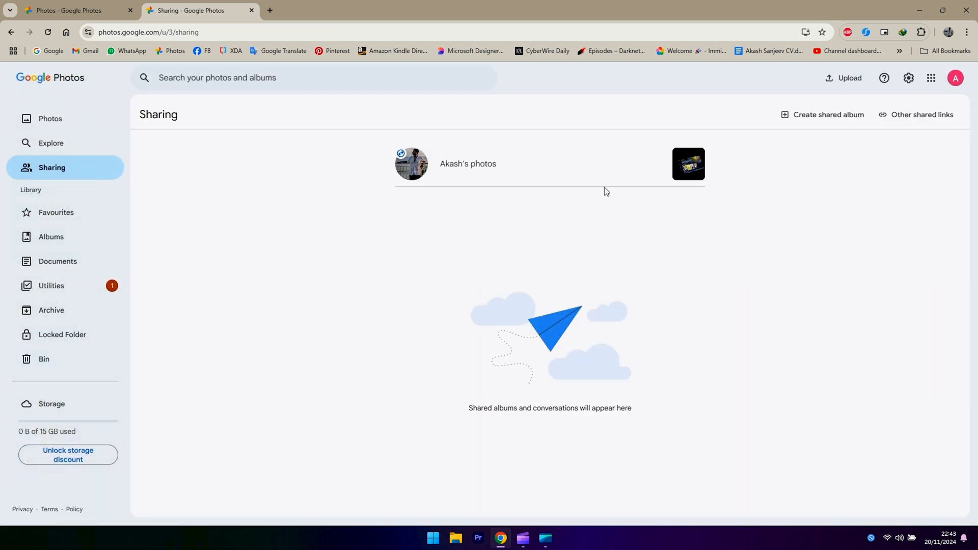
{"action": "mouse_move", "coordinate": [918, 136]}
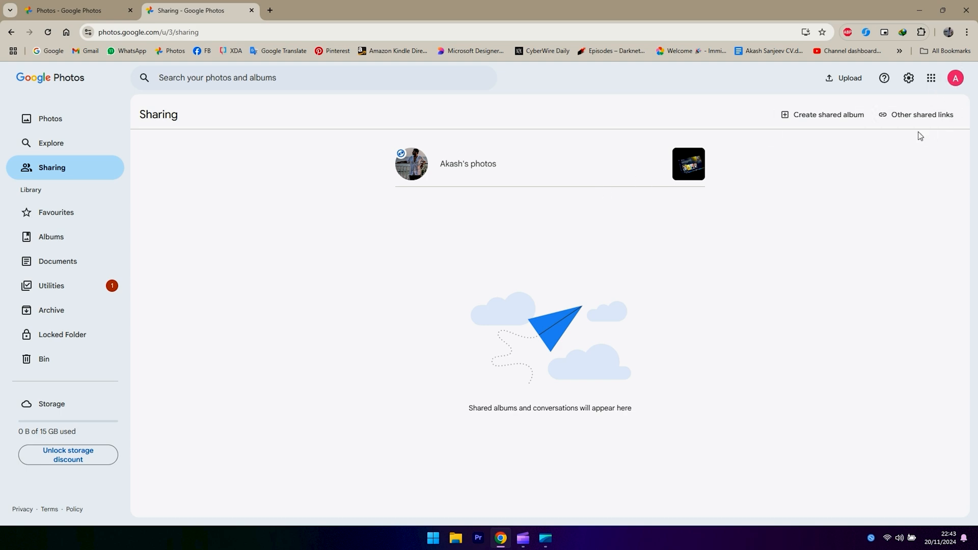
Browse Photos and Sharing, then view the new account's Manage storage page showing 15 GB remaining
{"action": "left_click", "coordinate": [469, 163]}
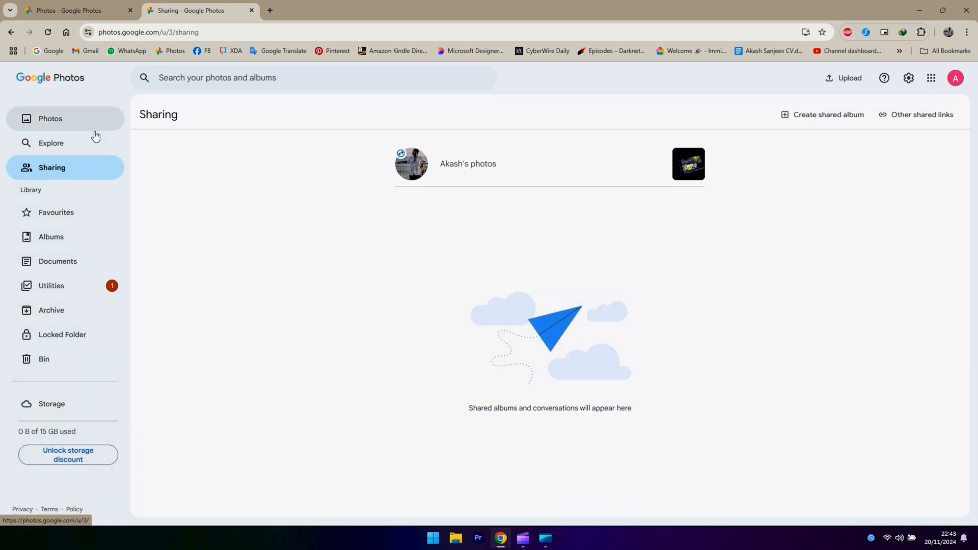
{"action": "left_click", "coordinate": [50, 118]}
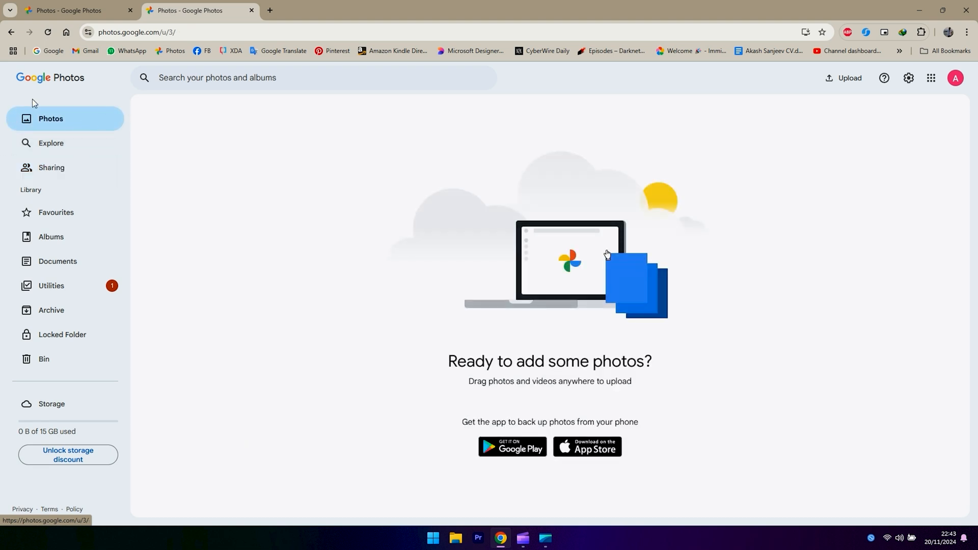
{"action": "left_click", "coordinate": [51, 168]}
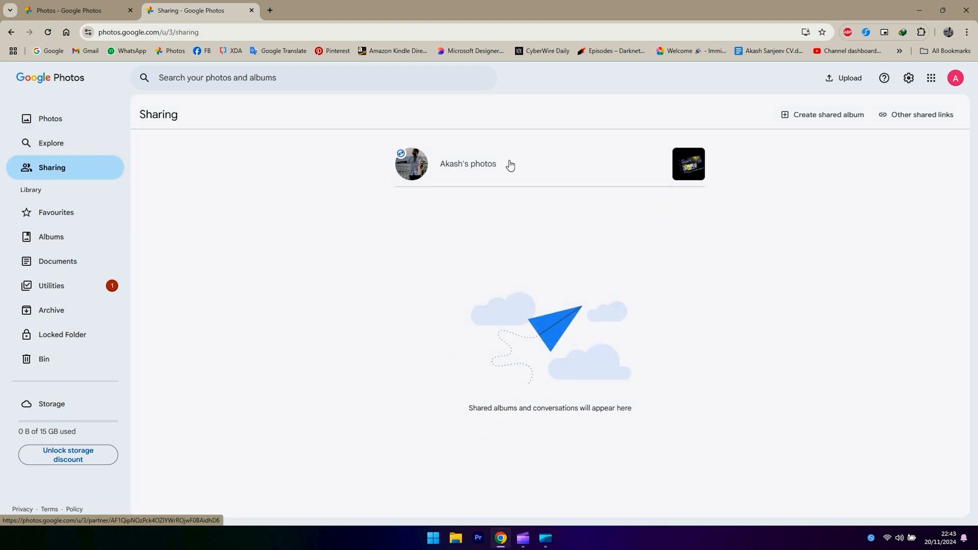
{"action": "mouse_move", "coordinate": [490, 198]}
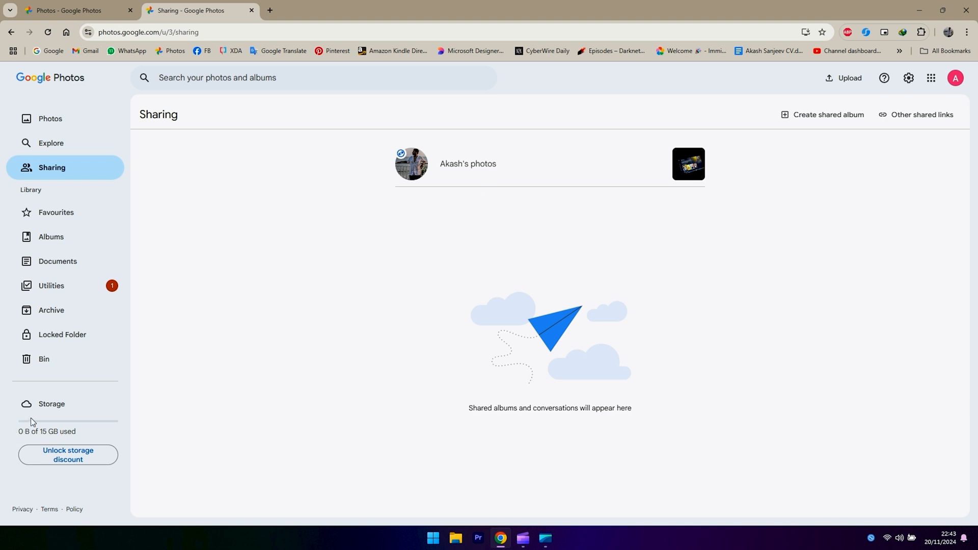
{"action": "mouse_move", "coordinate": [50, 411]}
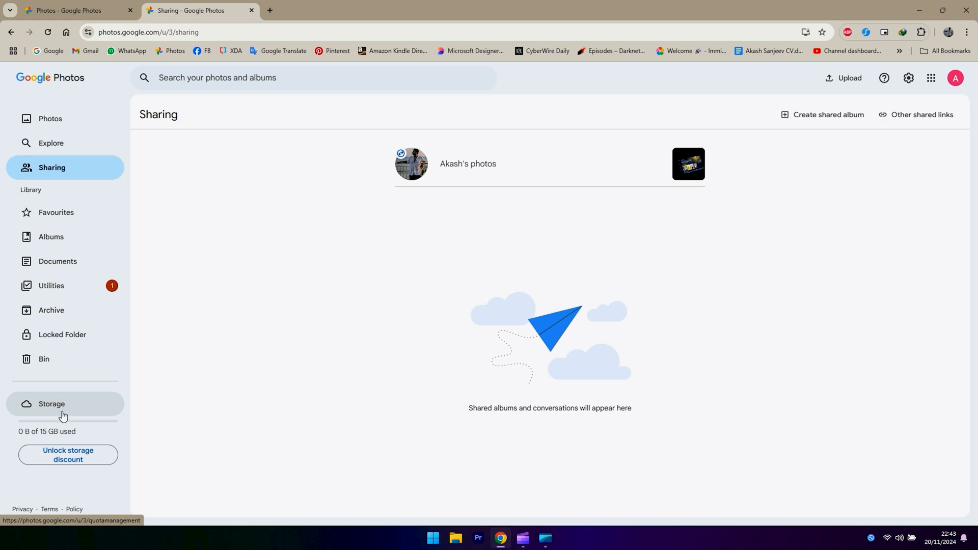
{"action": "left_click", "coordinate": [51, 403]}
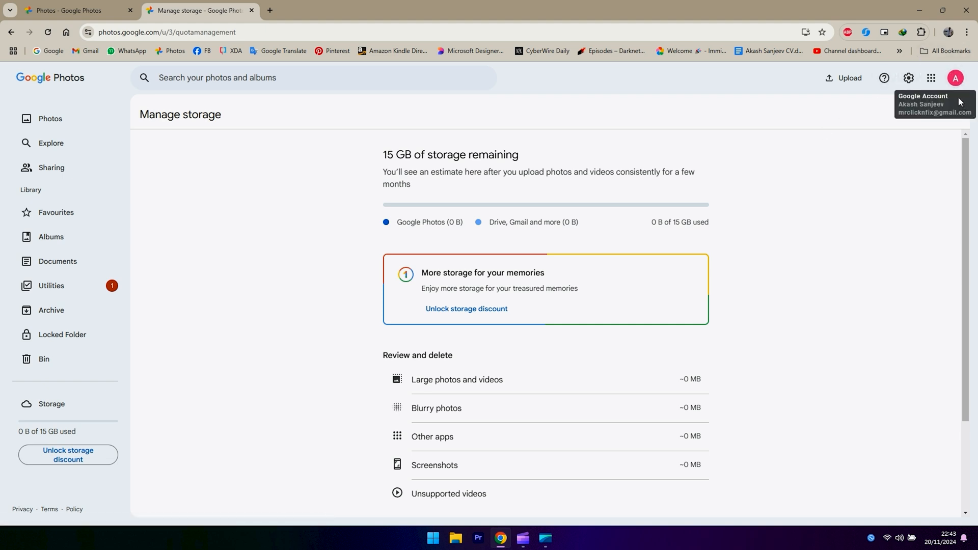
{"action": "mouse_move", "coordinate": [583, 218]}
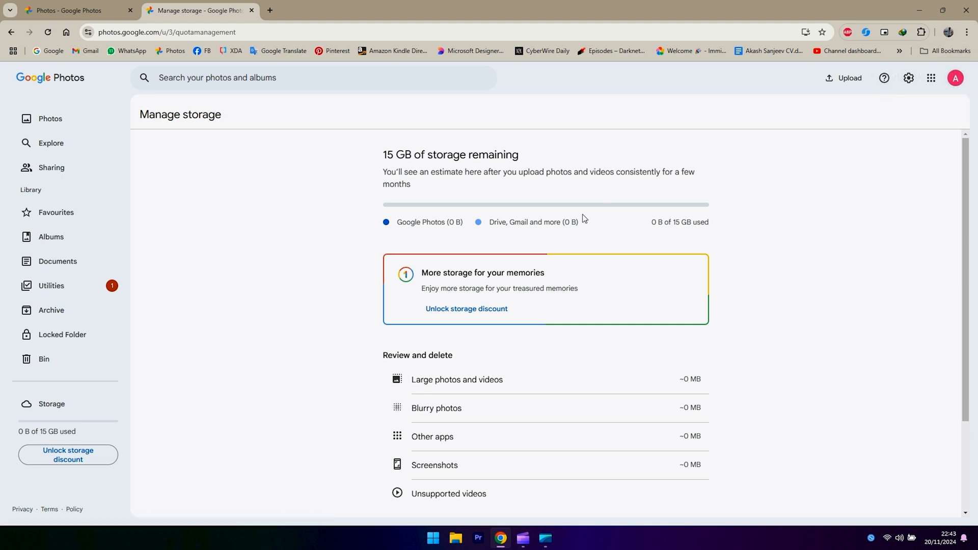